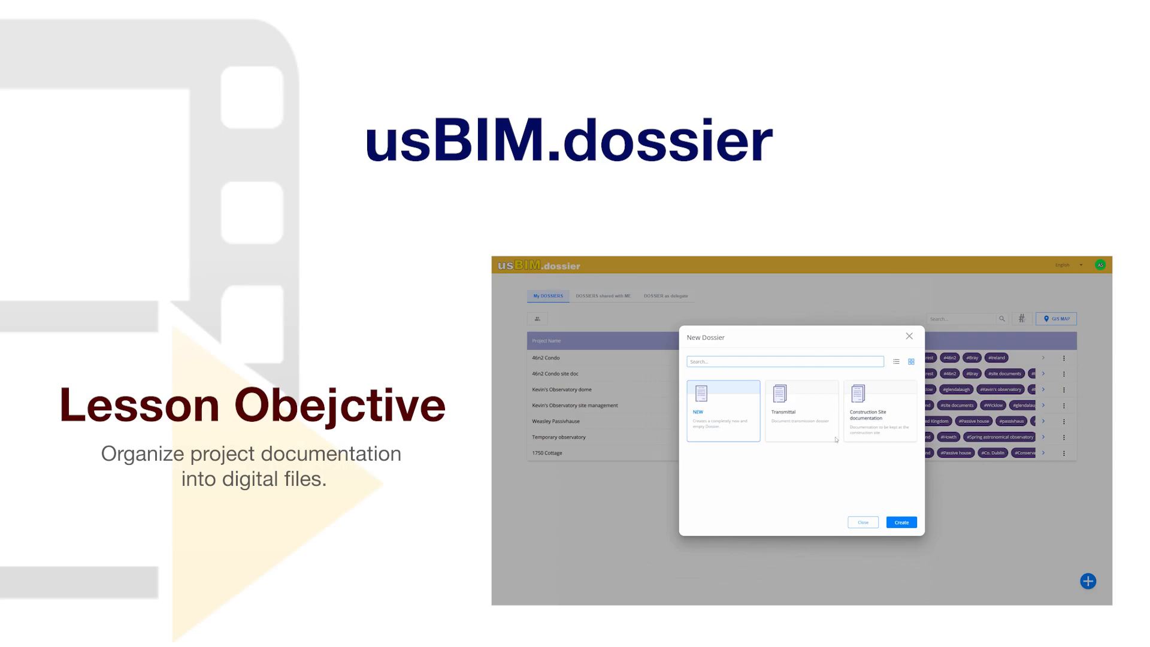
# Step: Launch usBIM.dossier from the usBIM Applications menu
pyautogui.click(801, 410)
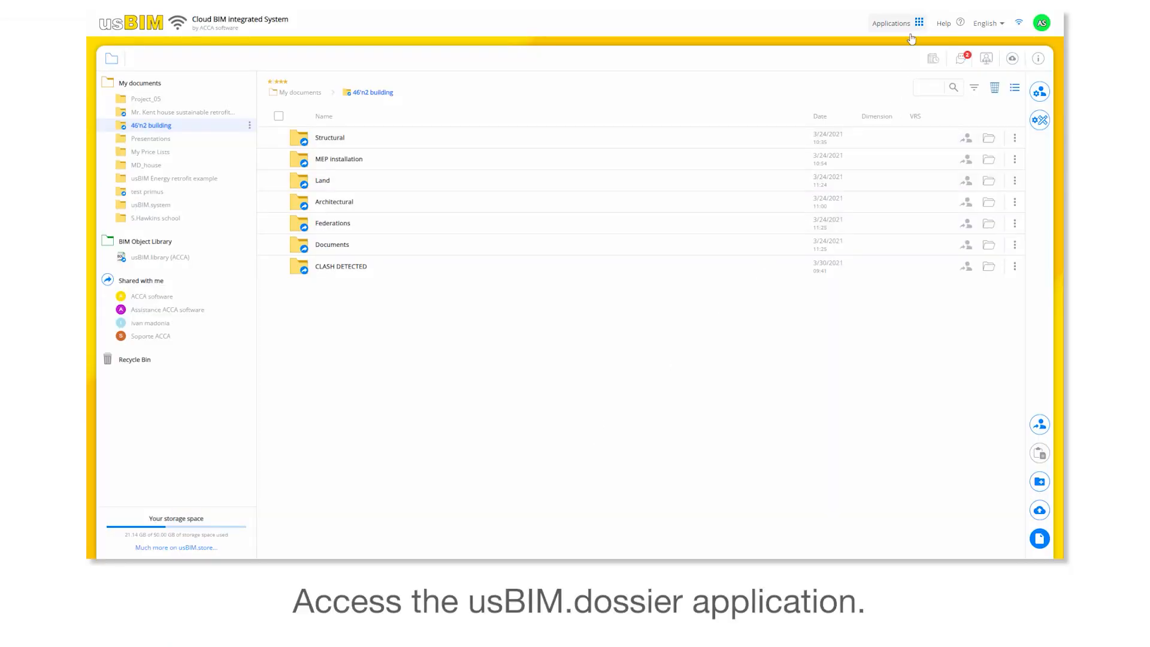
pyautogui.click(919, 23)
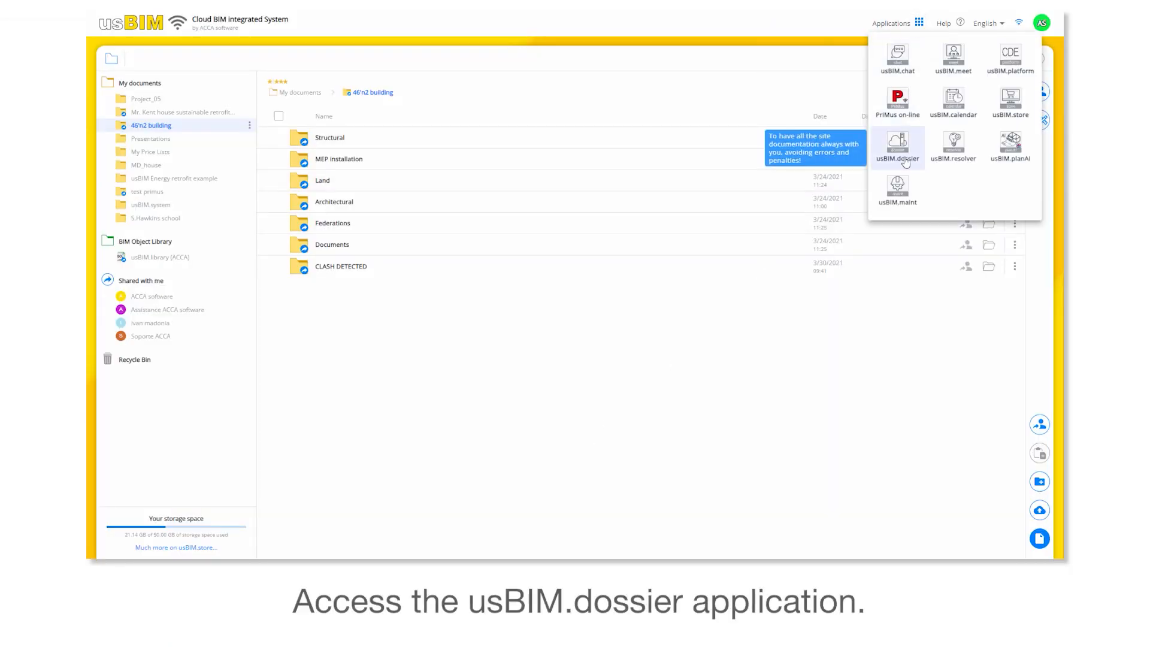
pyautogui.click(898, 147)
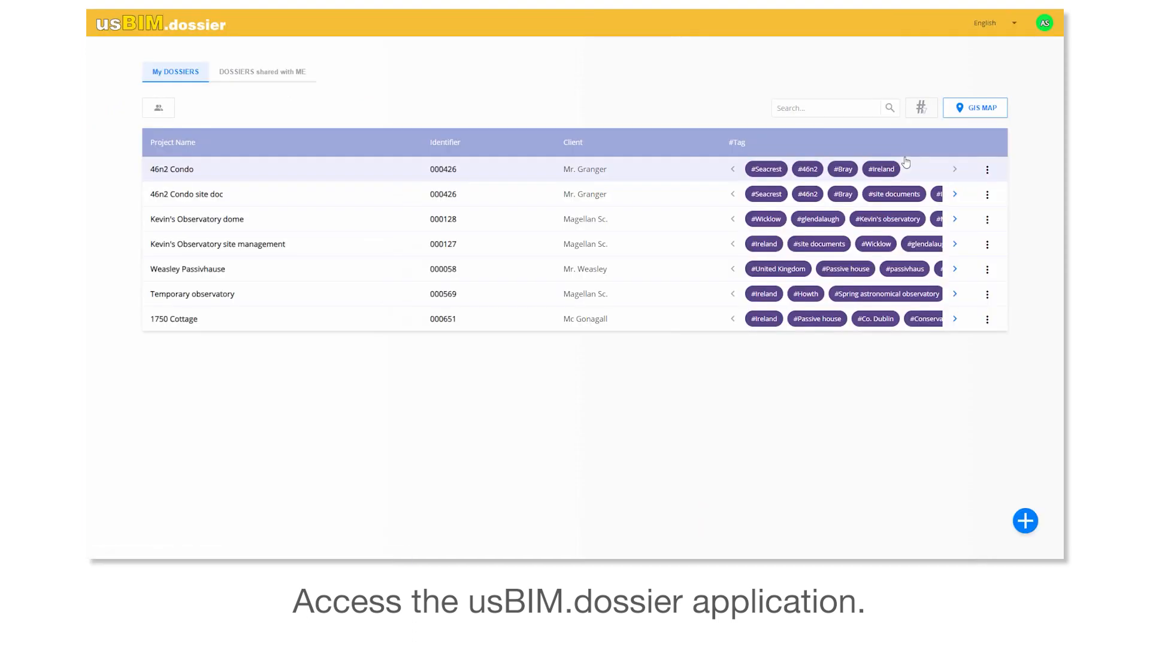
pyautogui.click(174, 142)
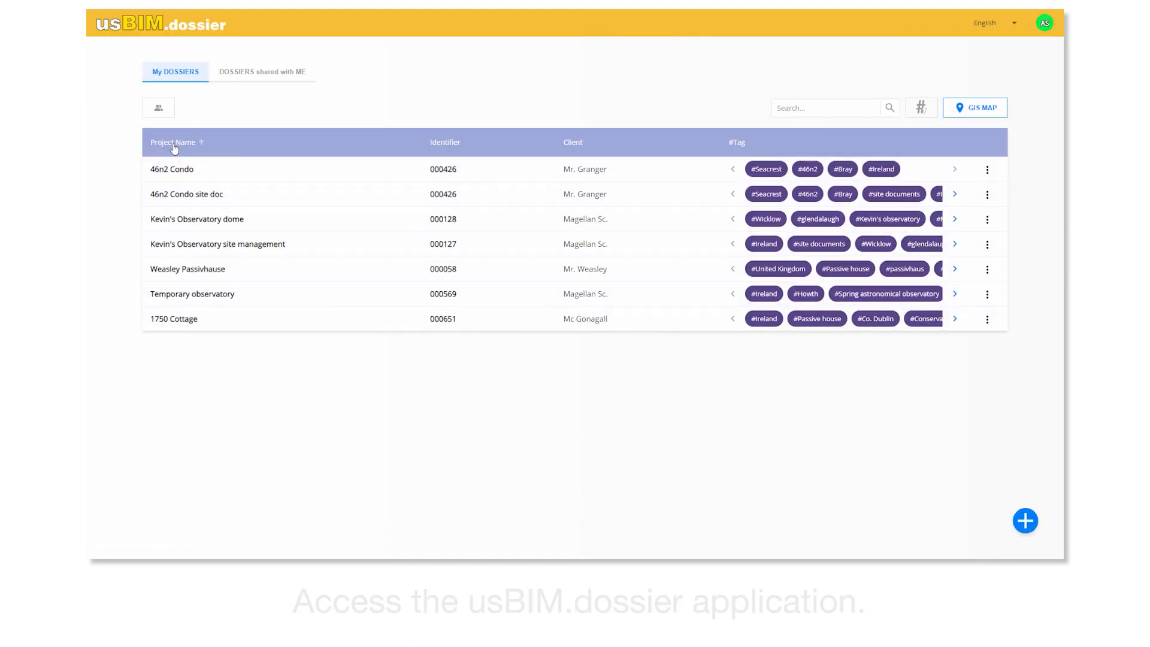
pyautogui.click(446, 143)
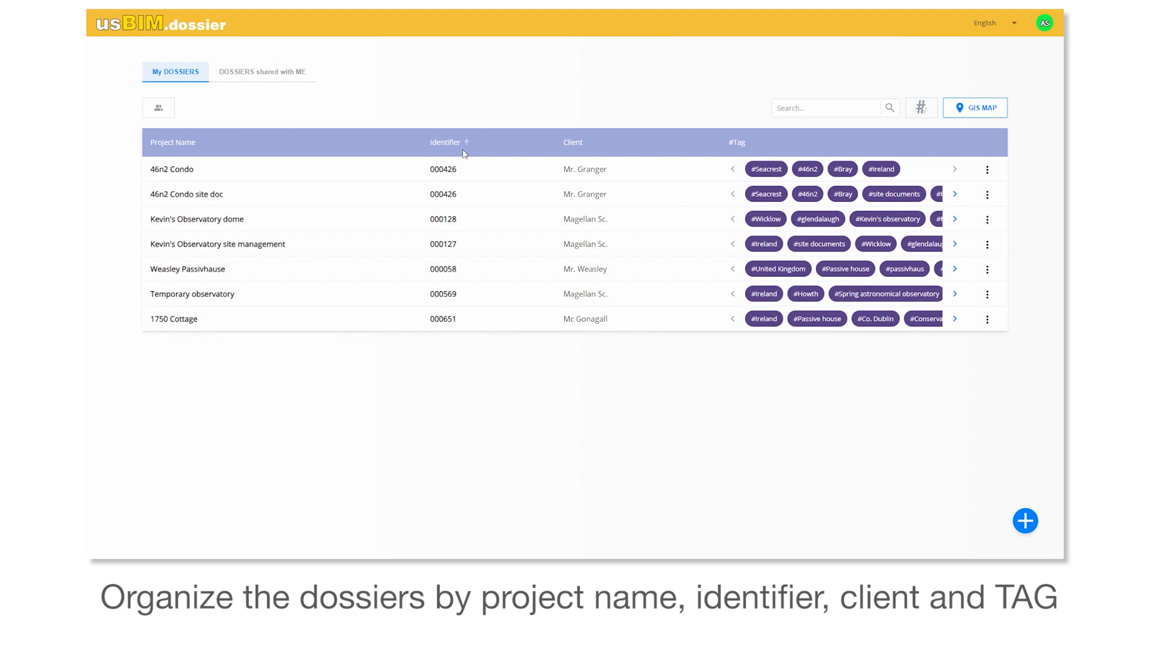
pyautogui.click(573, 141)
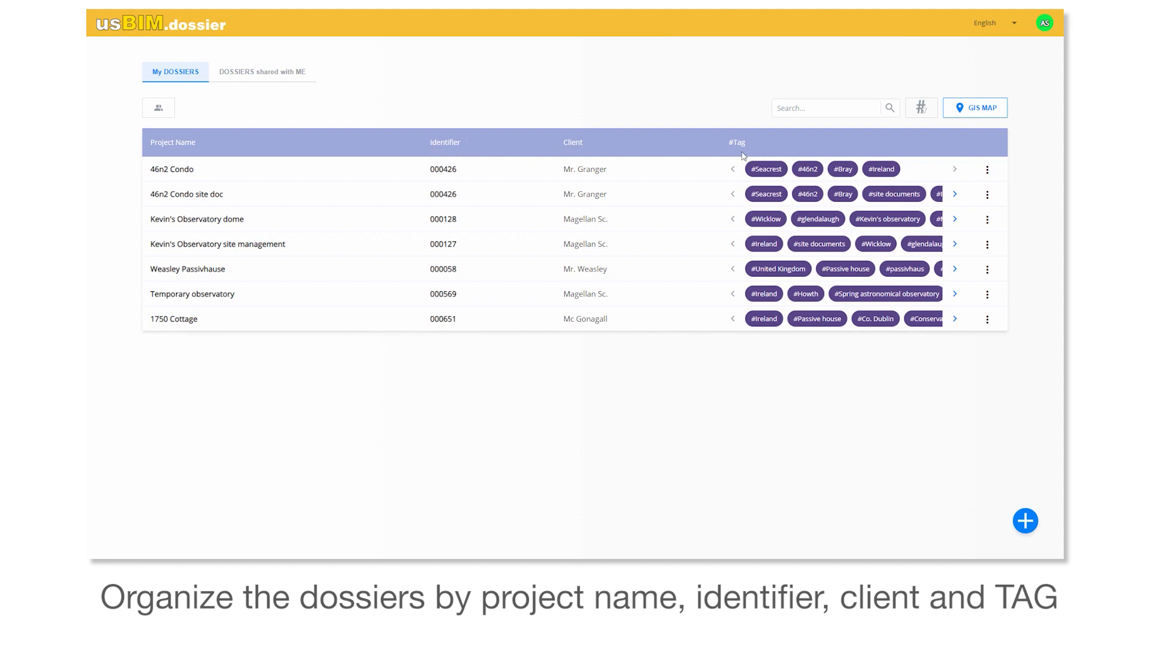
pyautogui.moveTo(922, 108)
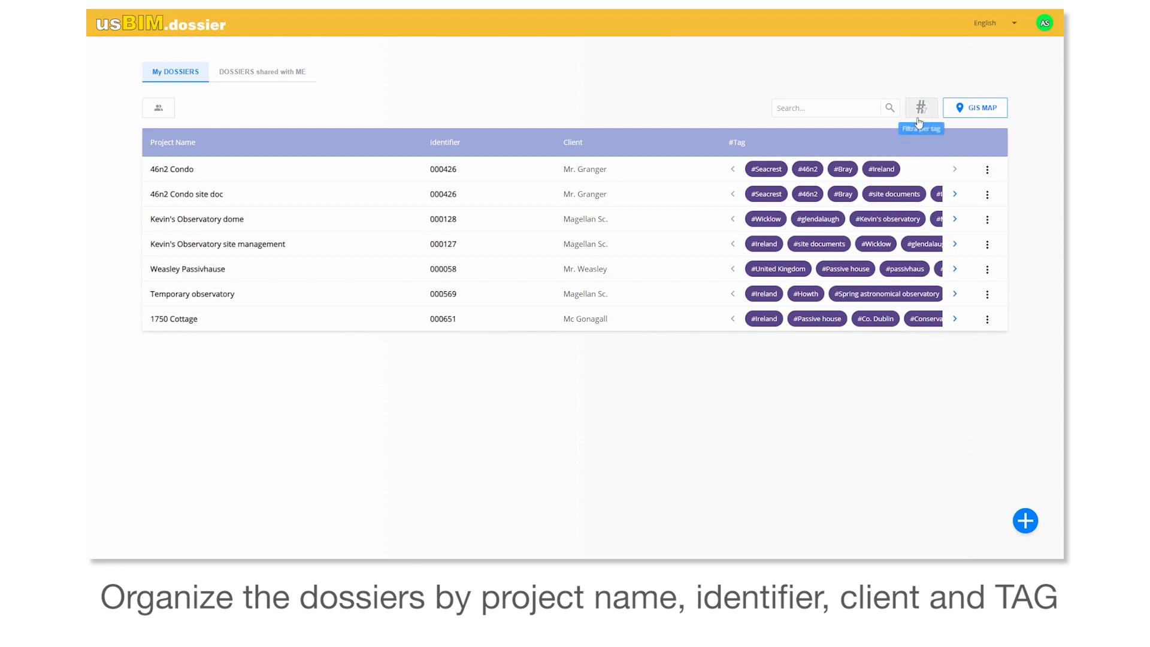
# Step: Search 'Magellan' and clear it, toggle the #Co. Dublin tag filter on and off, then show the GIS map
pyautogui.write('Magellan')
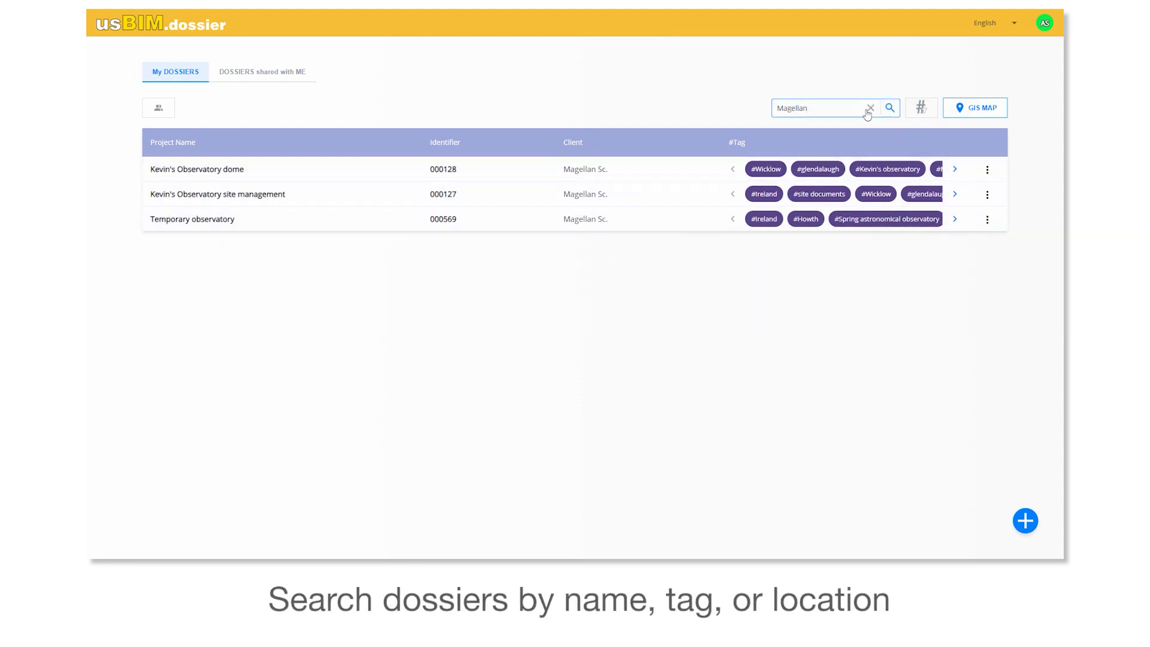
pyautogui.click(921, 108)
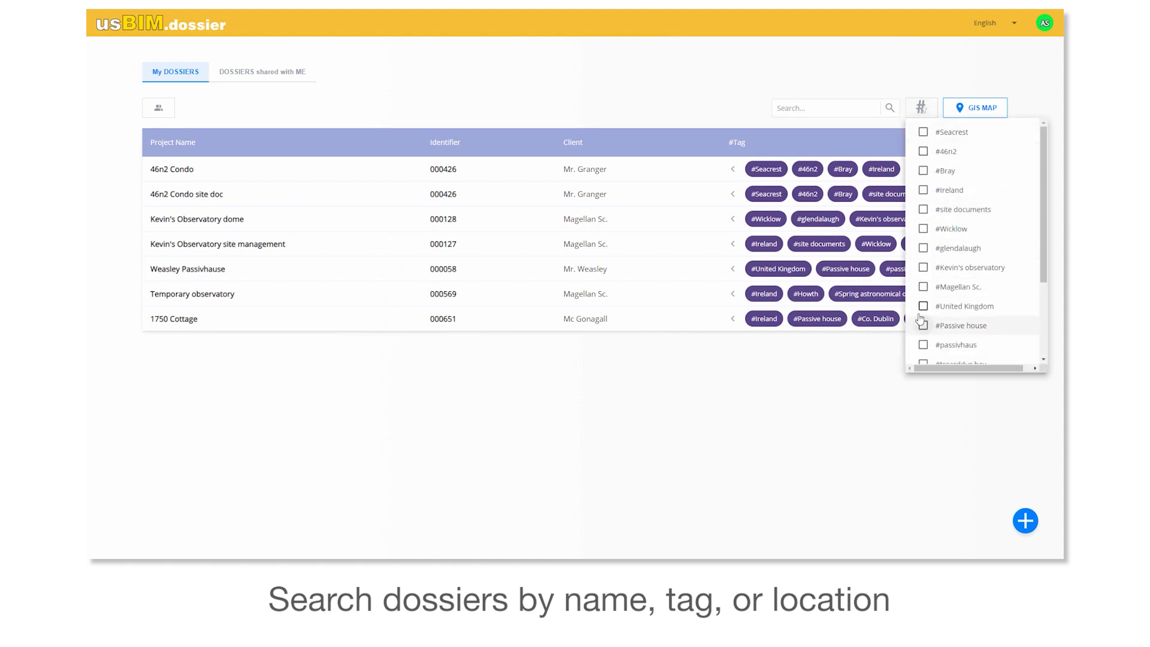
pyautogui.scroll(-3)
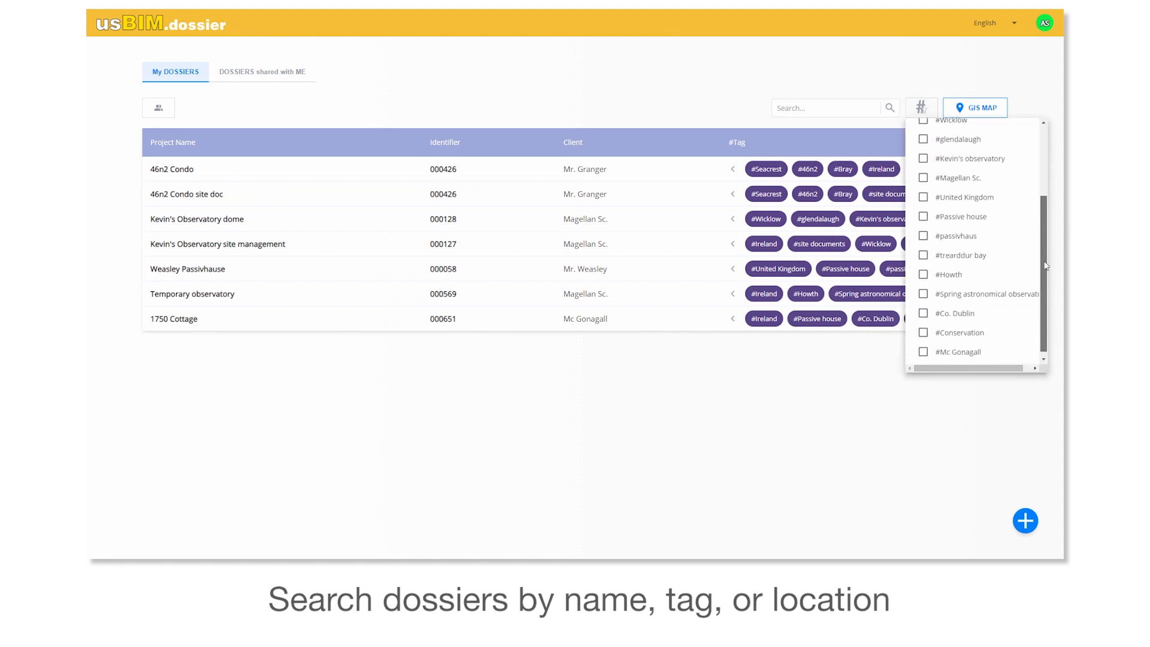
pyautogui.click(922, 313)
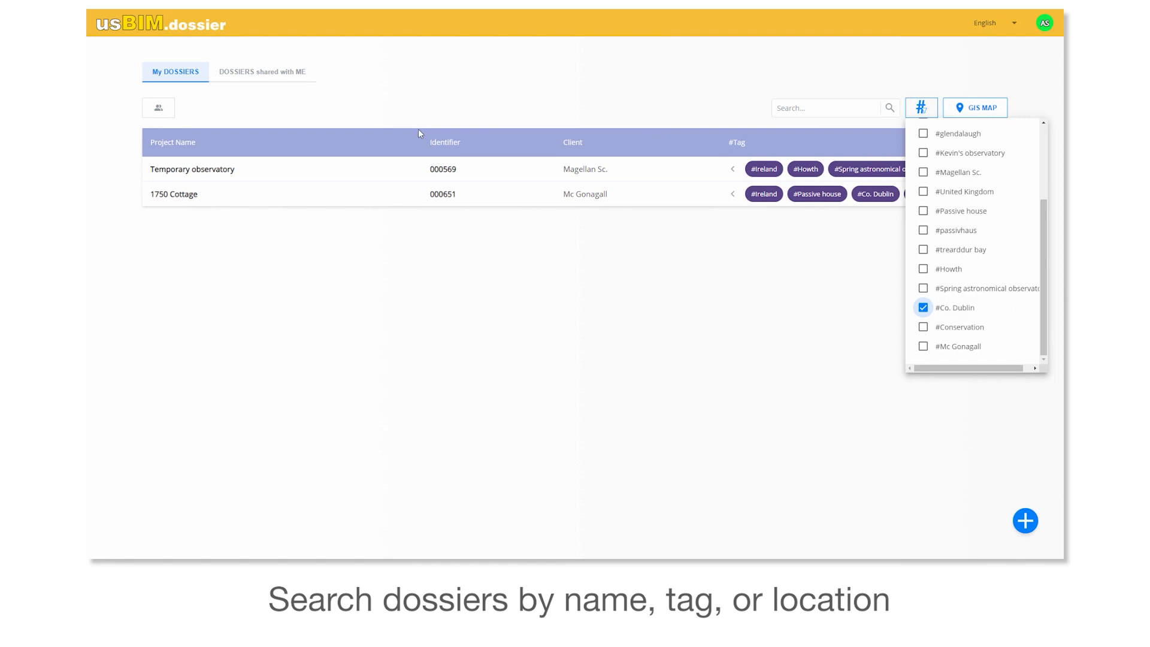
pyautogui.click(922, 307)
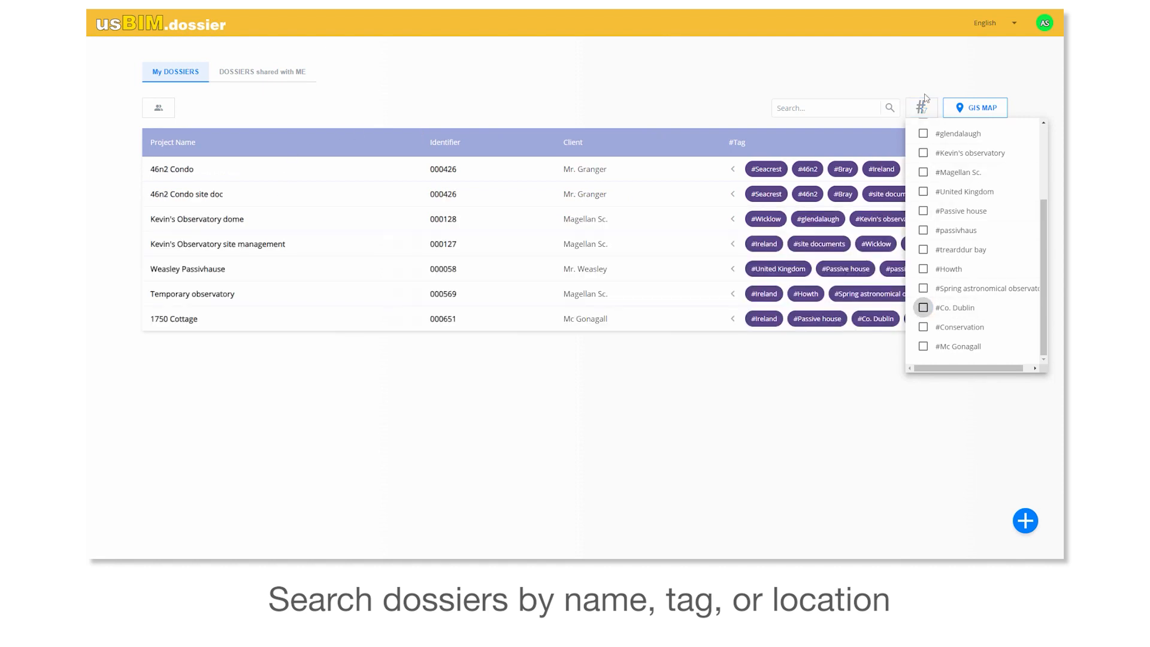
pyautogui.click(975, 108)
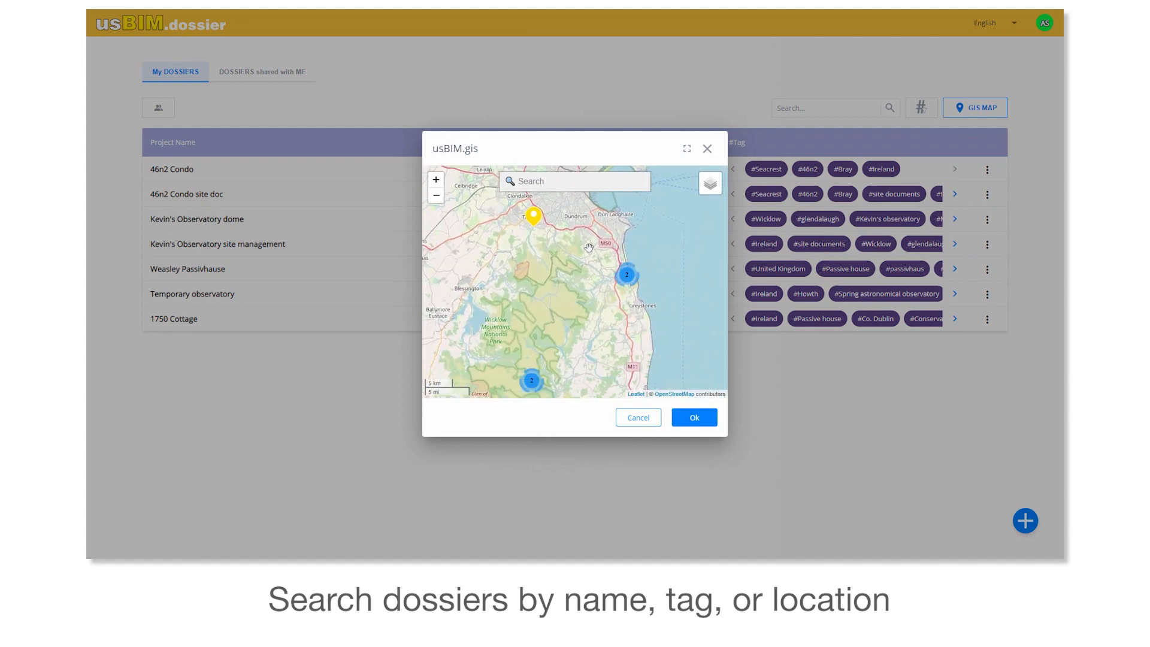
# Step: Zoom the map toward the Seacrest pins and close the usBIM.gis window
pyautogui.doubleClick(627, 273)
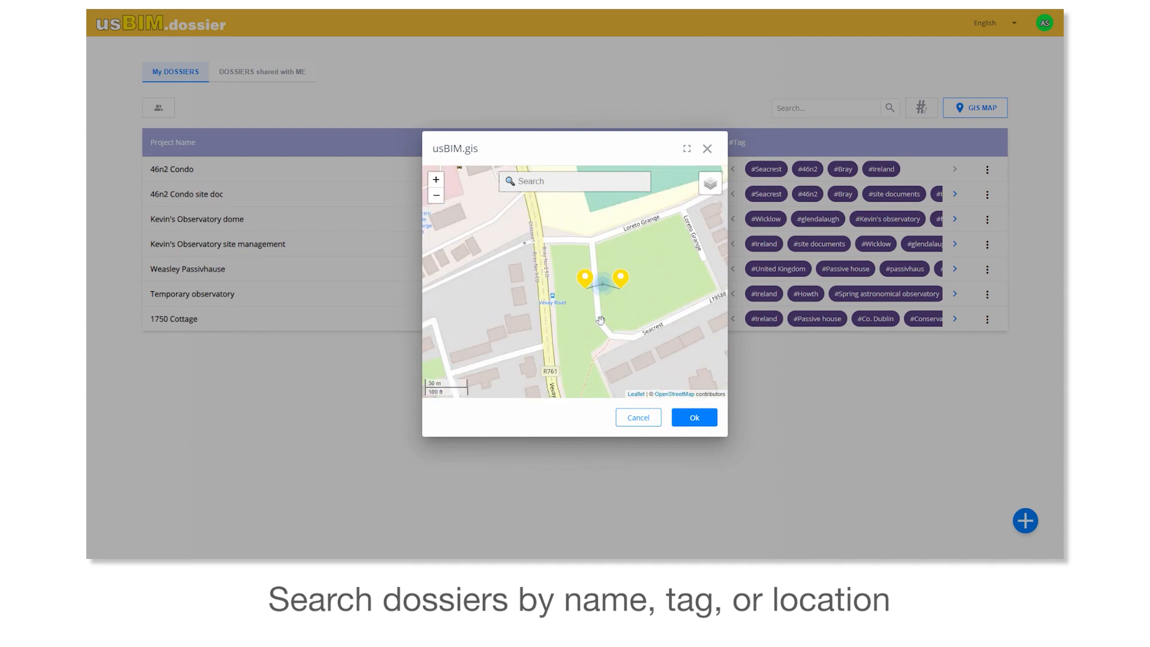
pyautogui.click(707, 149)
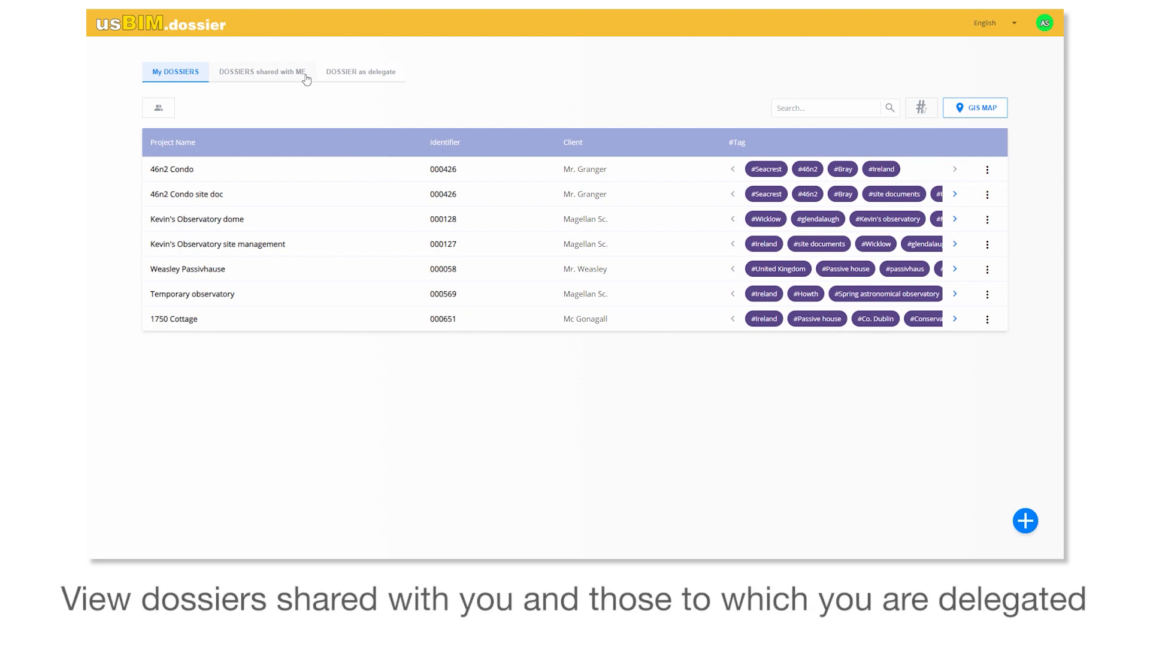
# Step: Check the delegate dossiers, return to My DOSSIERS and start a new dossier with the Transmittal template
pyautogui.click(360, 72)
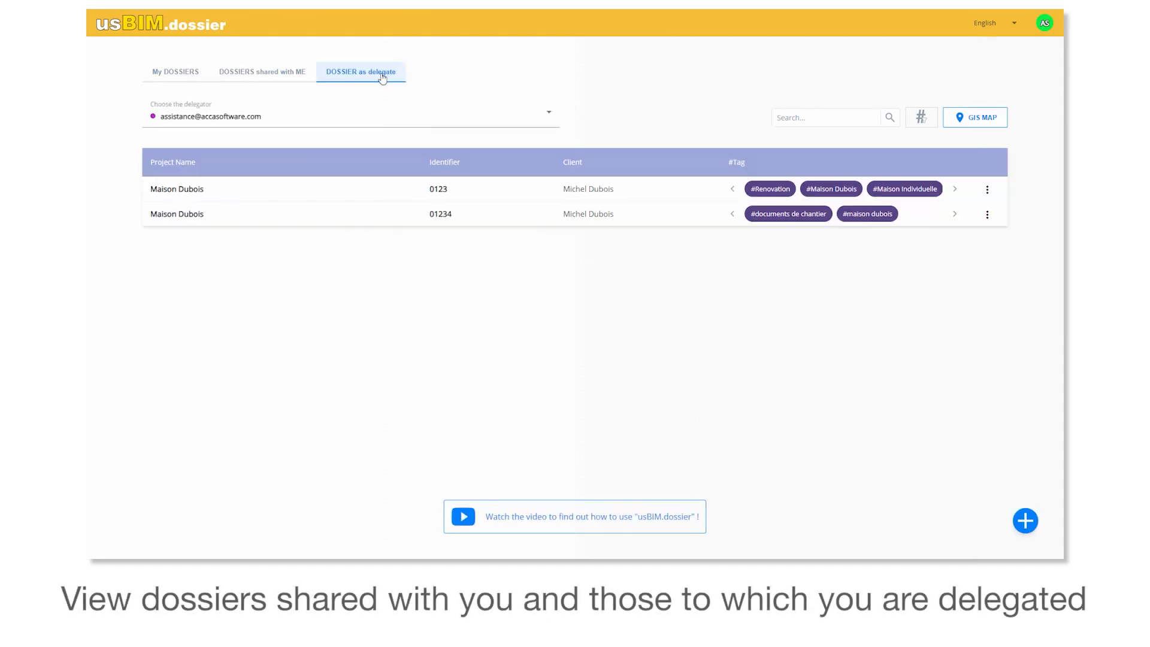
pyautogui.click(174, 161)
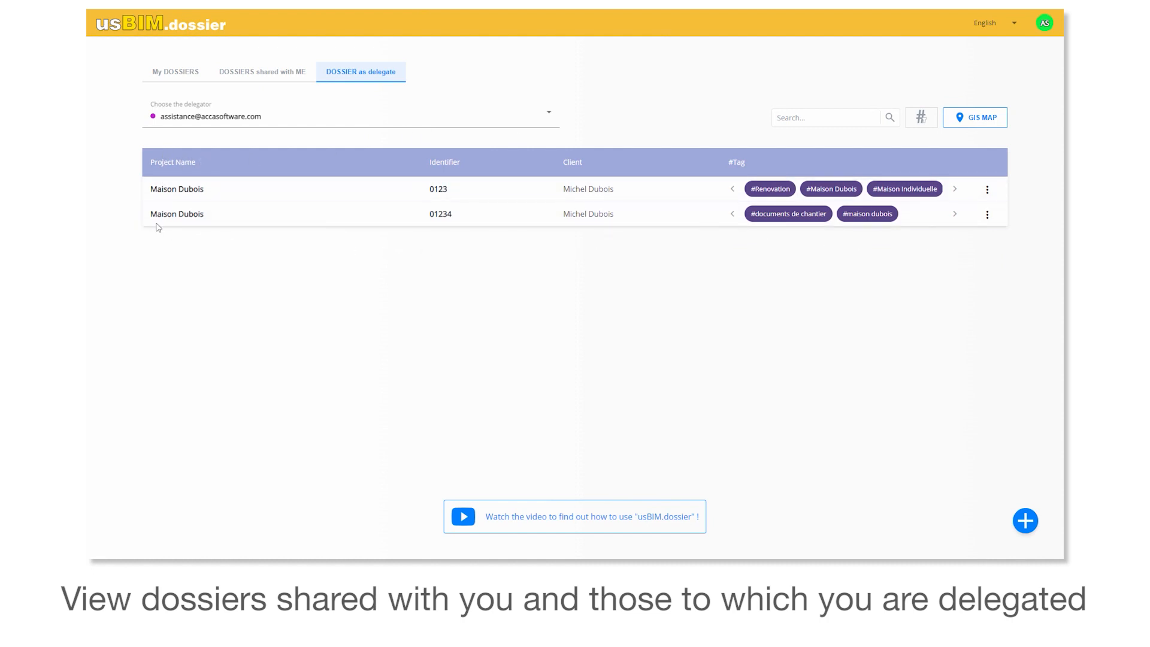
pyautogui.click(175, 72)
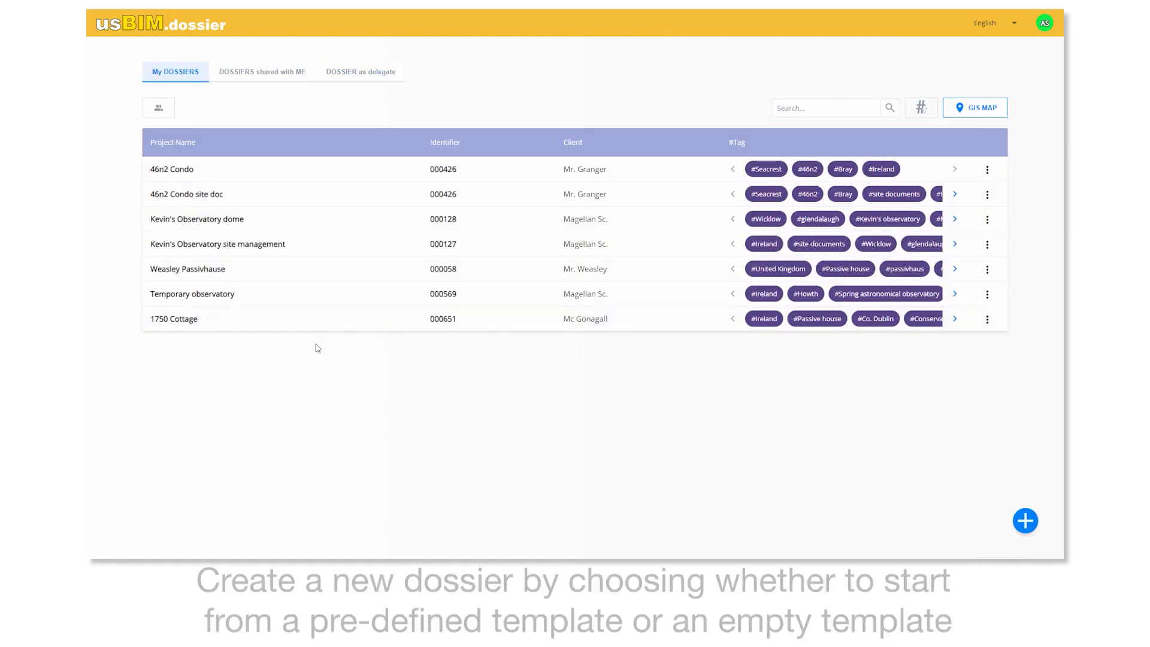
pyautogui.click(1025, 520)
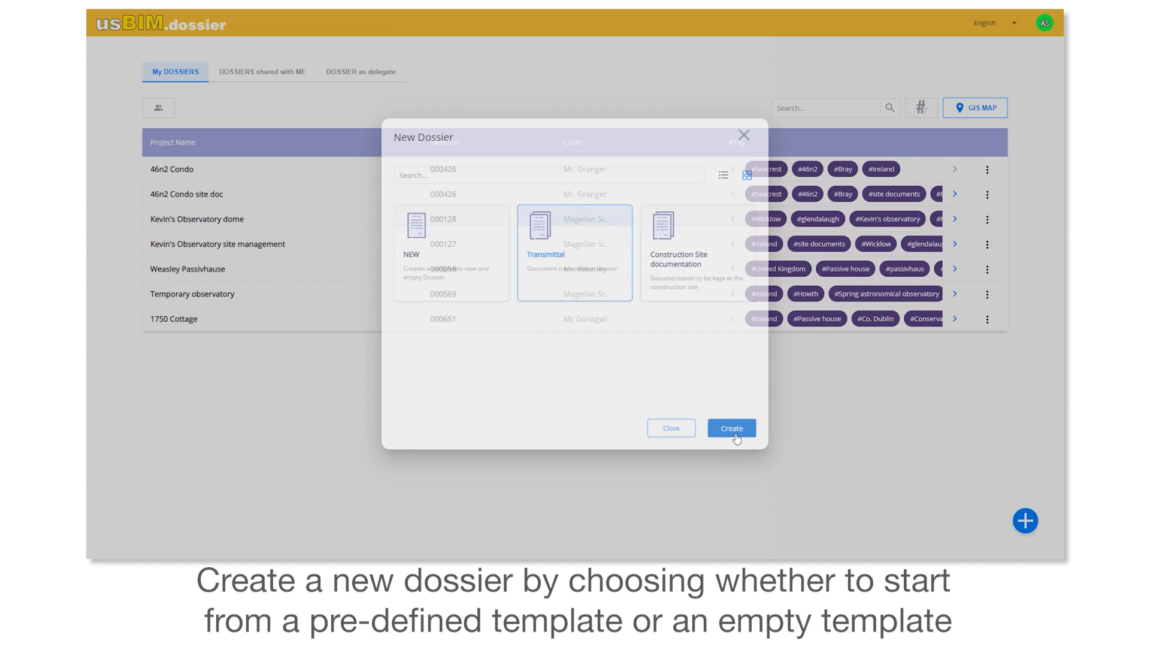
# Step: Create the Transmittal dossier with client H. Granger, identifier 0001632, title 46n2 documents and tag #46n2
pyautogui.click(730, 427)
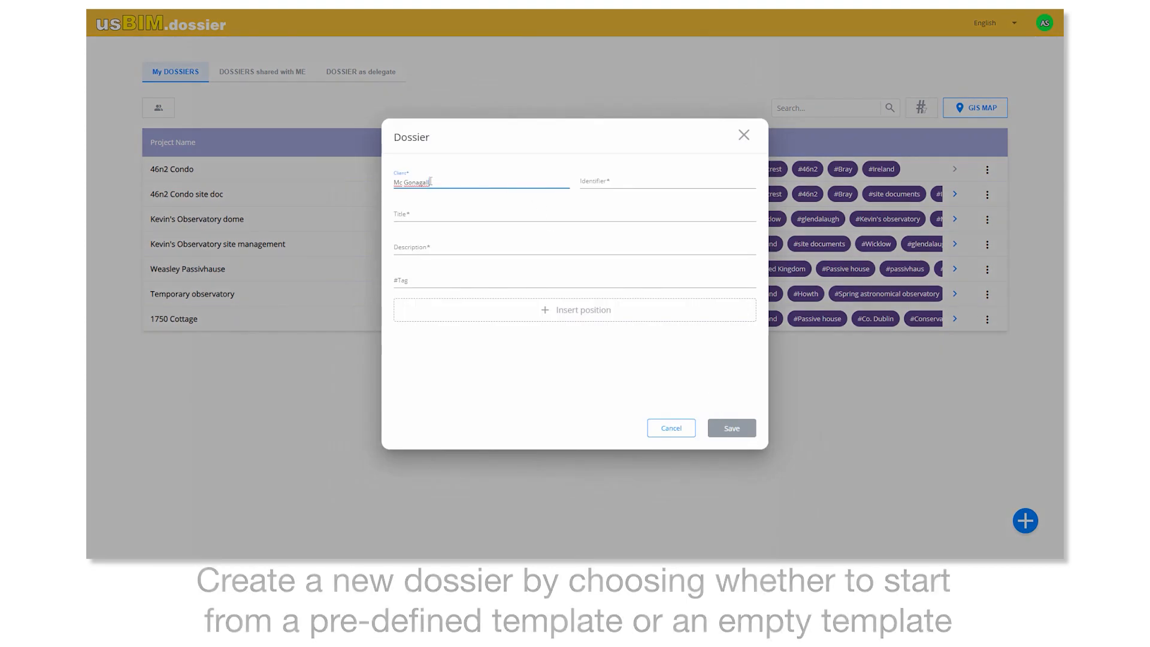
pyautogui.write('H. Granger')
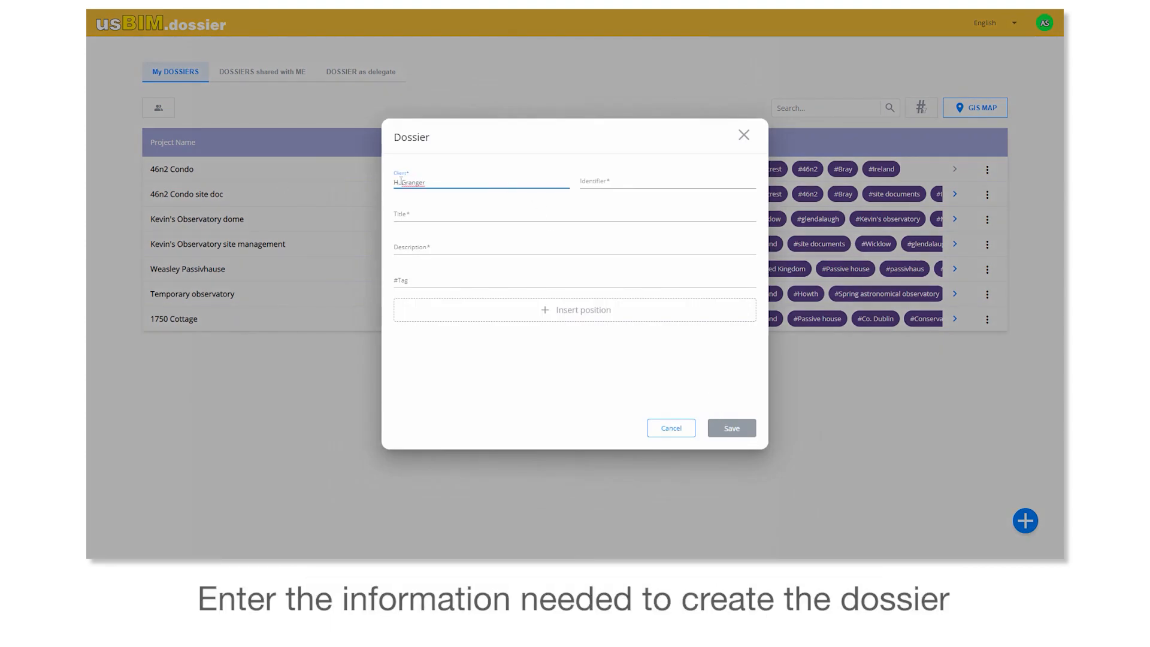
pyautogui.write('0001632')
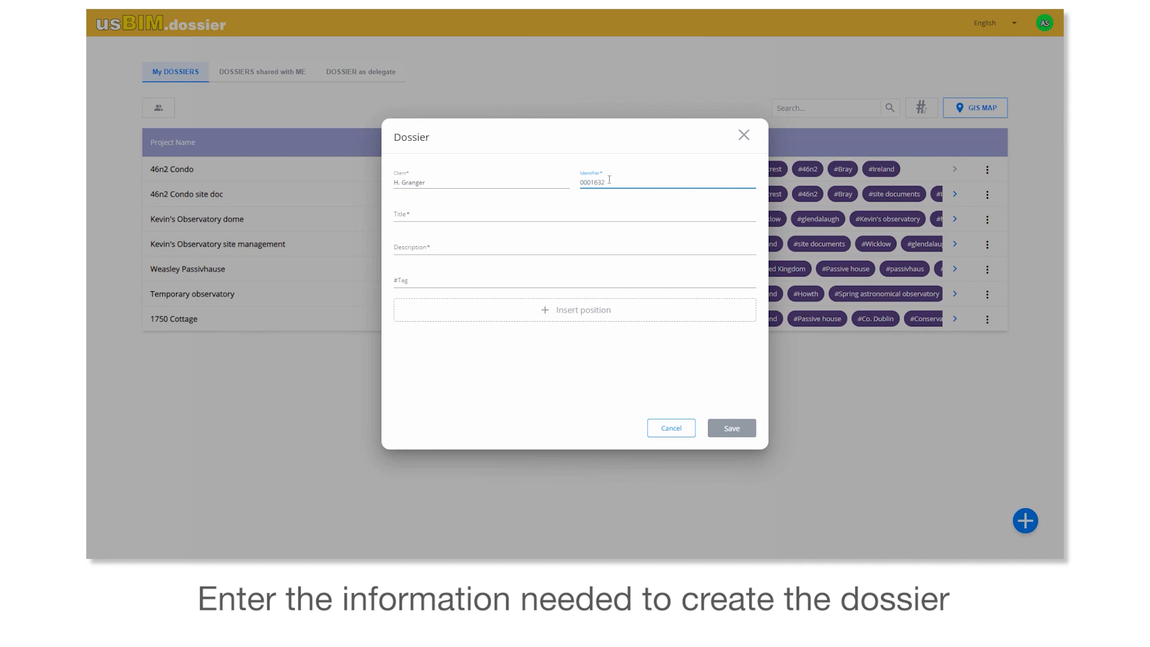
pyautogui.write('46n2 documents')
pyautogui.click(574, 247)
pyautogui.write('Documents transmission for the stage 1')
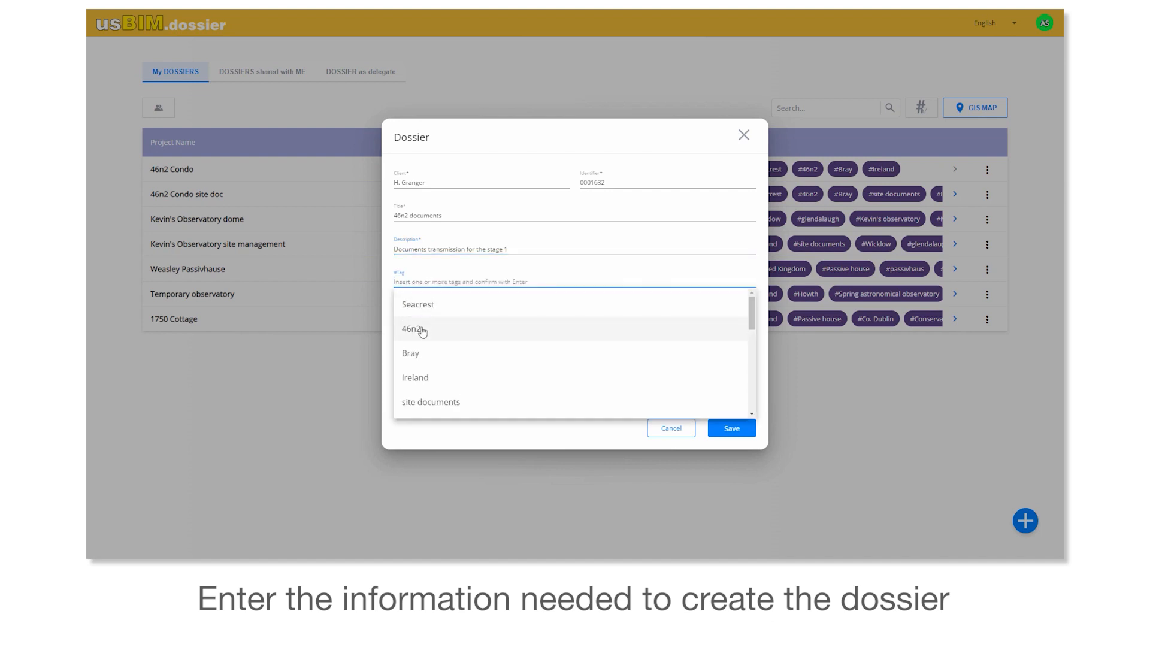
pyautogui.click(413, 328)
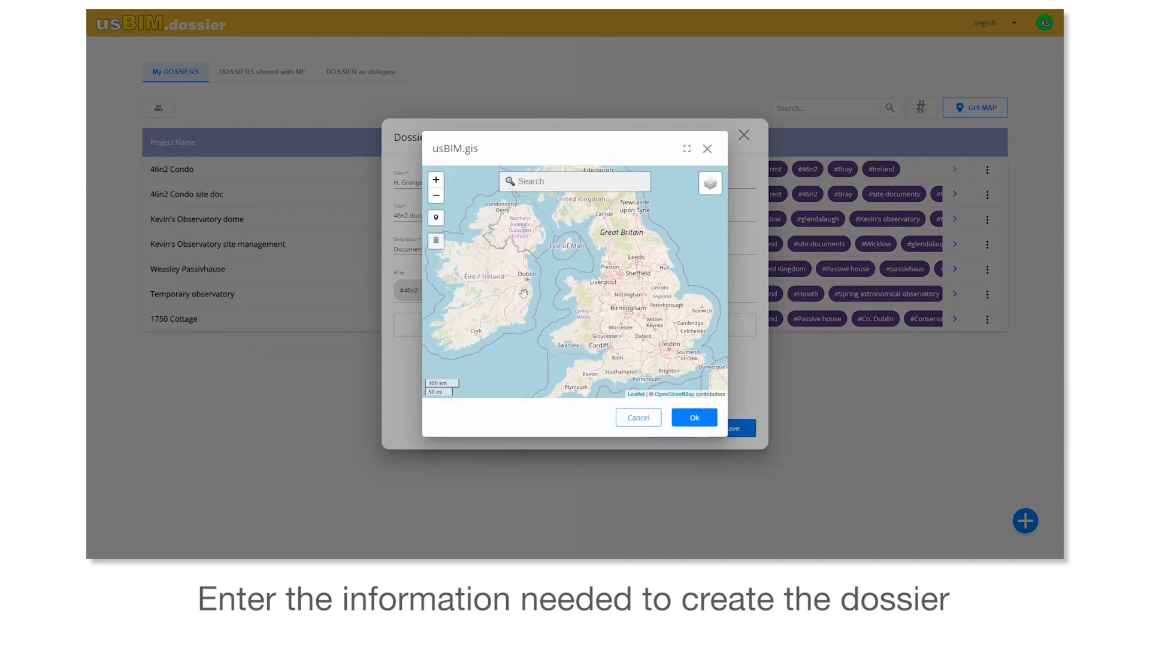
# Step: Set the dossier location to Seacrest, Bray and add the #Seacrest tag
pyautogui.write('seacrest')
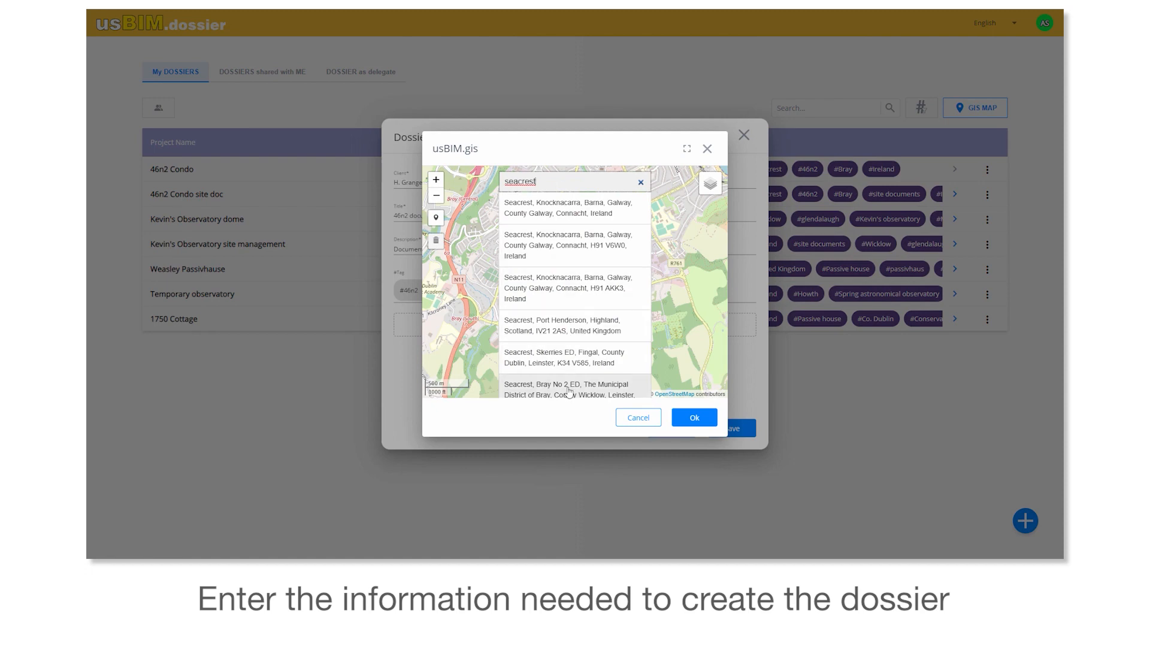
pyautogui.click(568, 388)
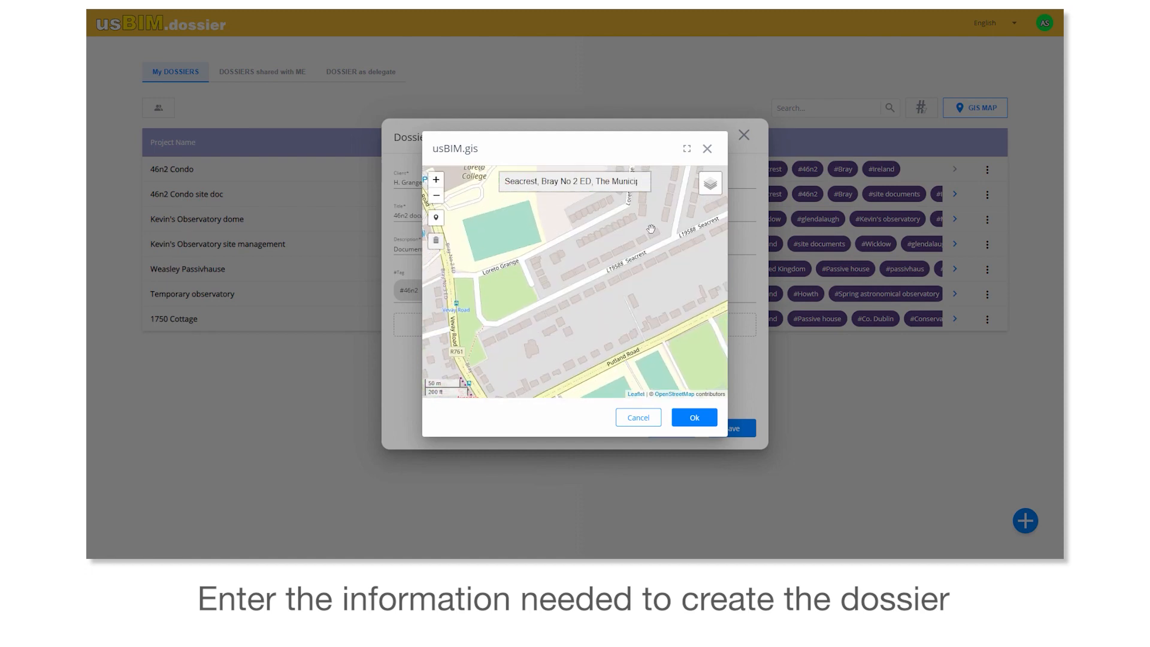
pyautogui.click(695, 416)
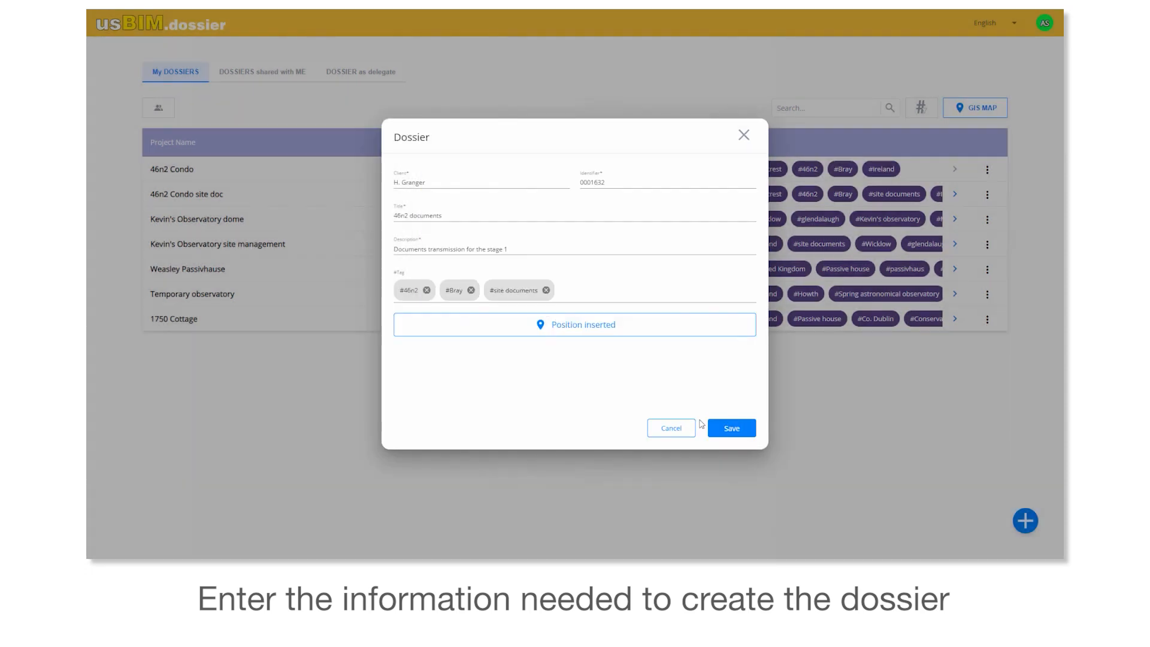
pyautogui.write('Seacrest')
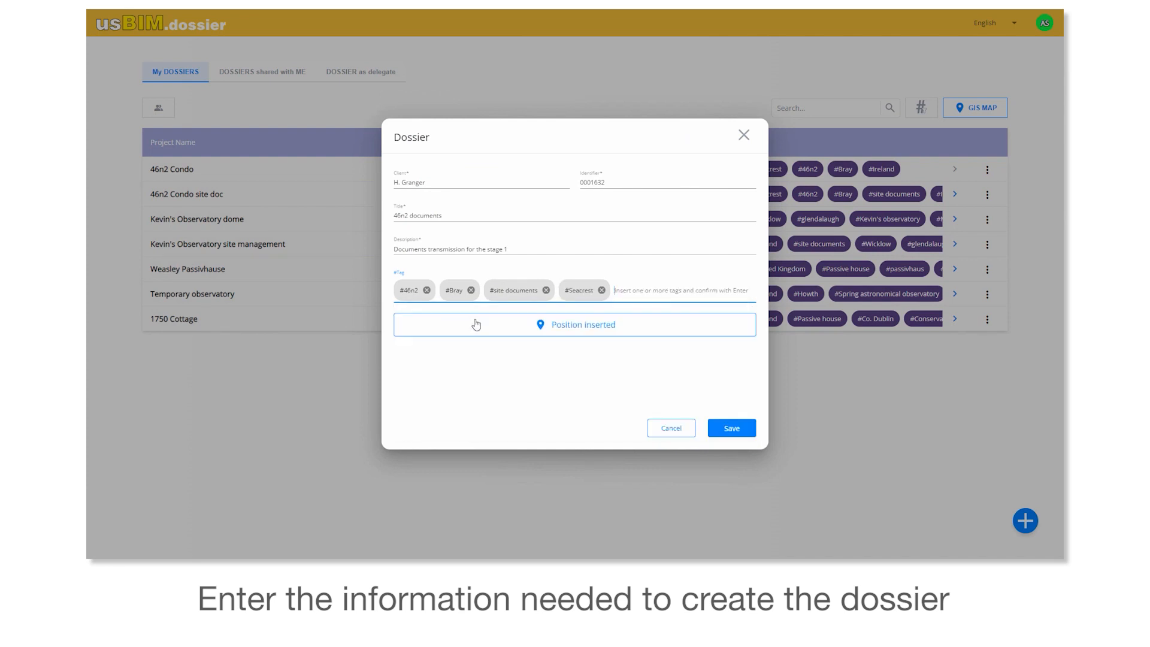
# Step: Save the dossier and enter recipient H. Granger with sending date 10/06/2023
pyautogui.click(731, 428)
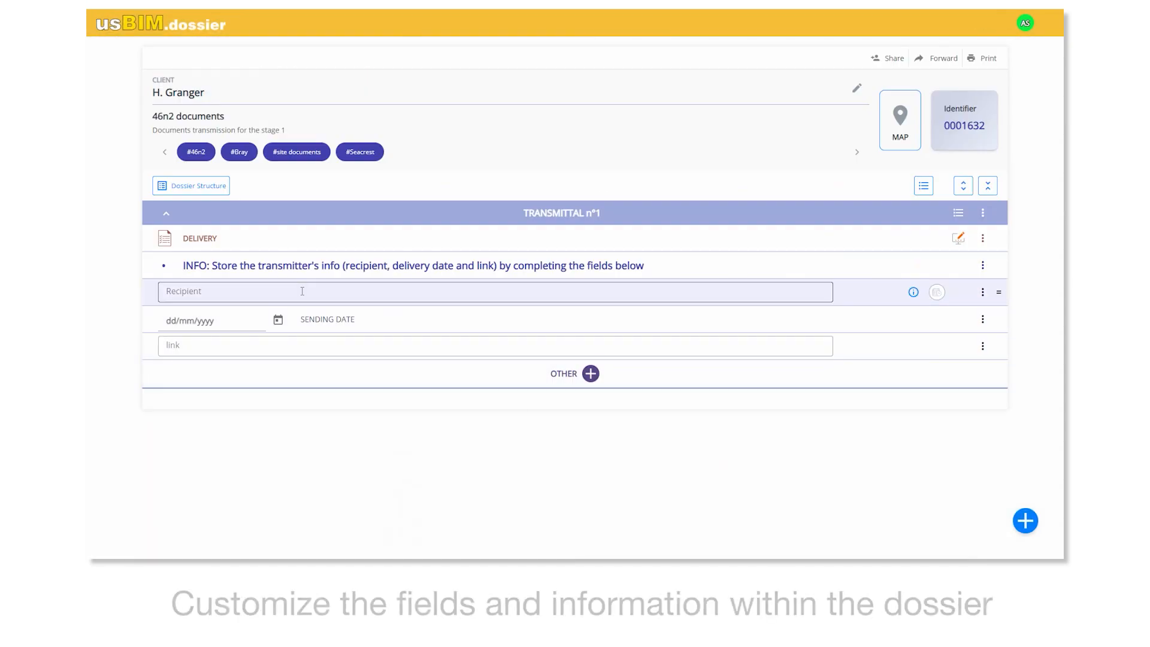
pyautogui.write('H. Granger')
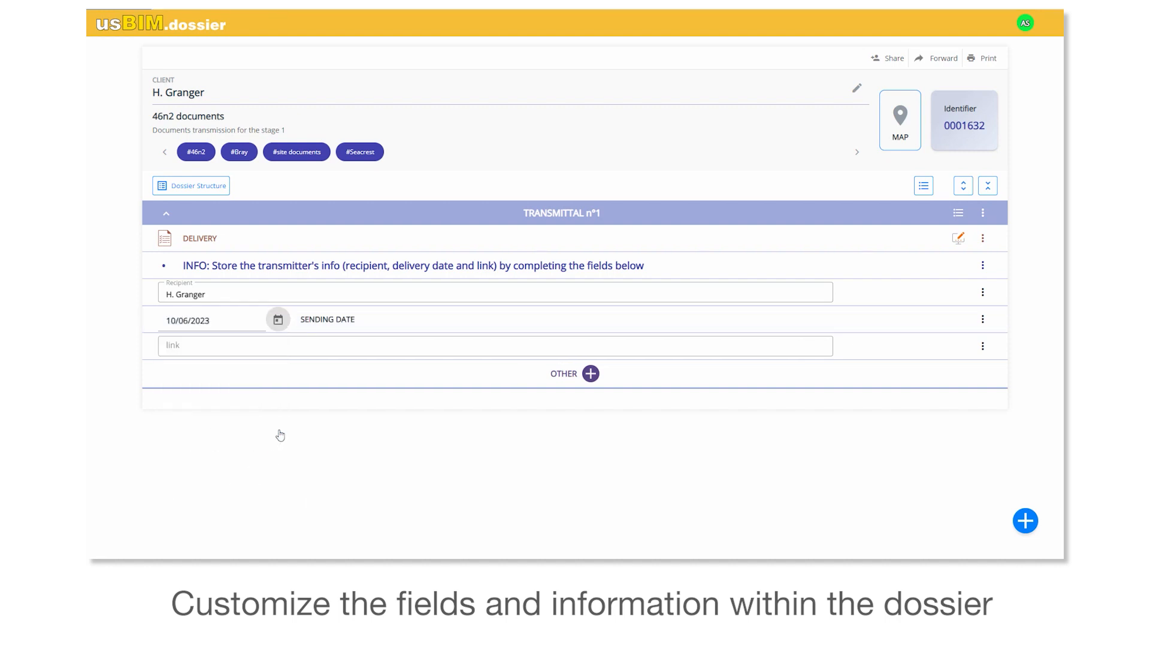
pyautogui.moveTo(958, 239)
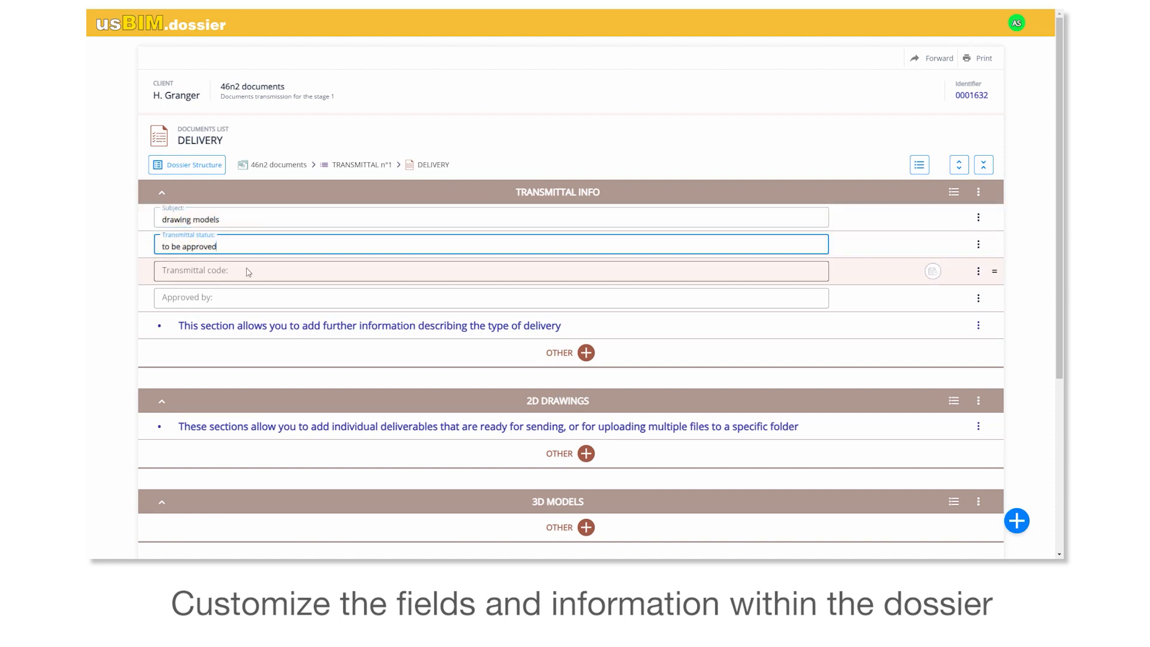
# Step: Fill subject drawing models, status to be approved and code 001, deleting the explanatory note row
pyautogui.write('001')
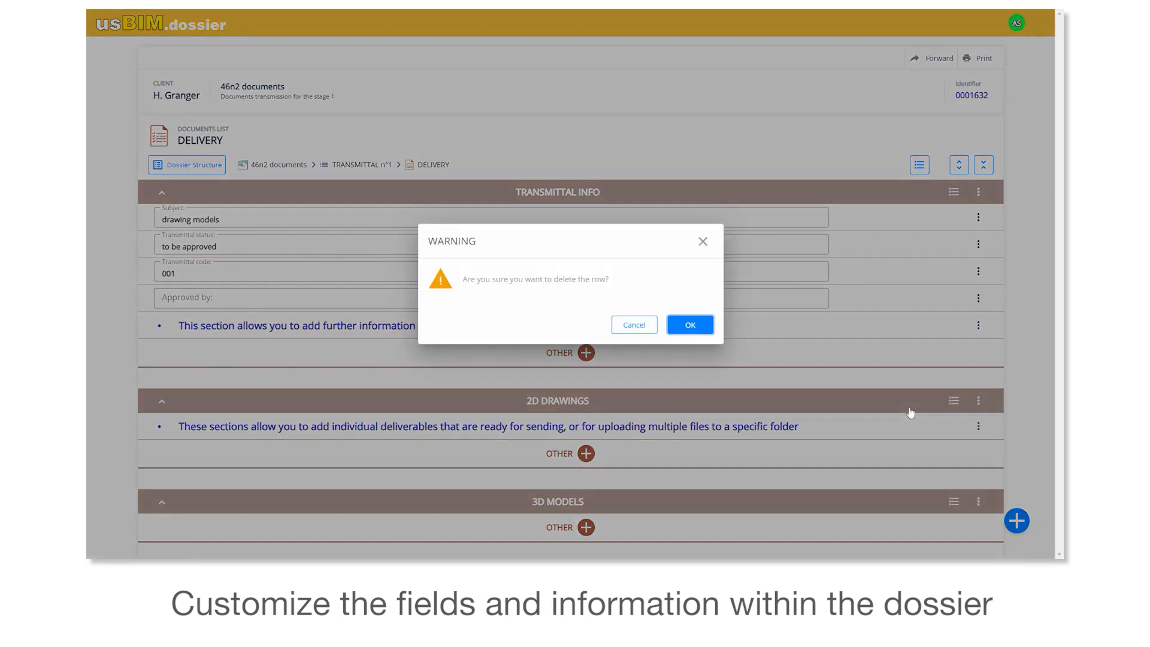
pyautogui.click(690, 324)
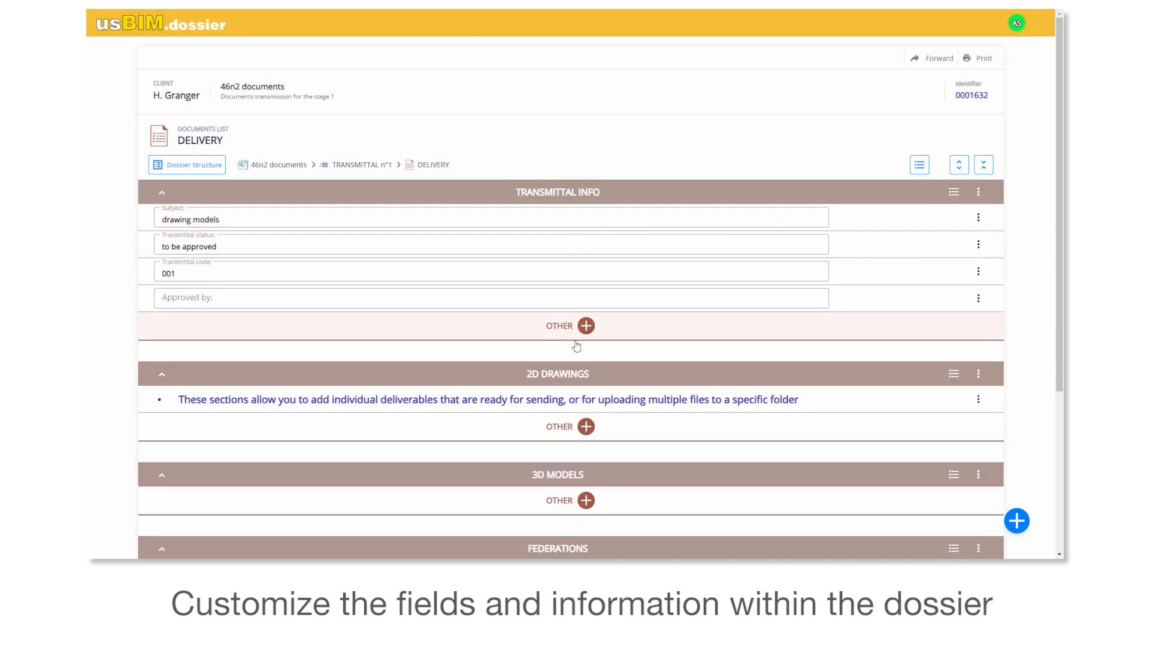
# Step: Upload the six floor DWG files and first floor.dxf as new rows under 2D Drawings
pyautogui.scroll(-3)
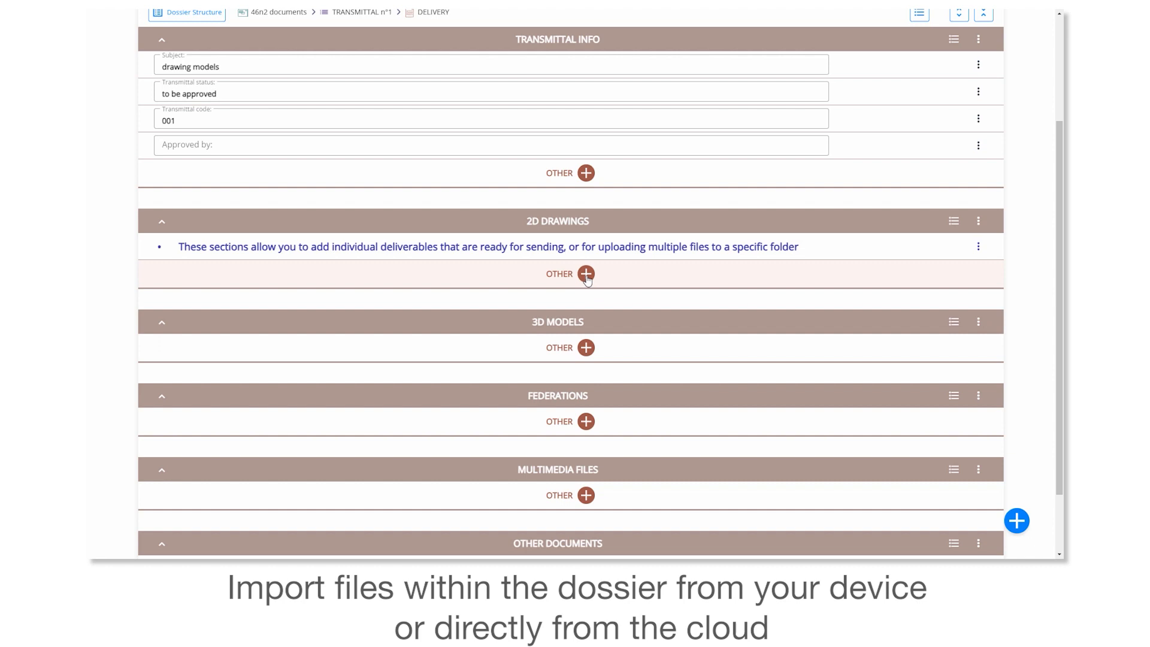
pyautogui.click(586, 273)
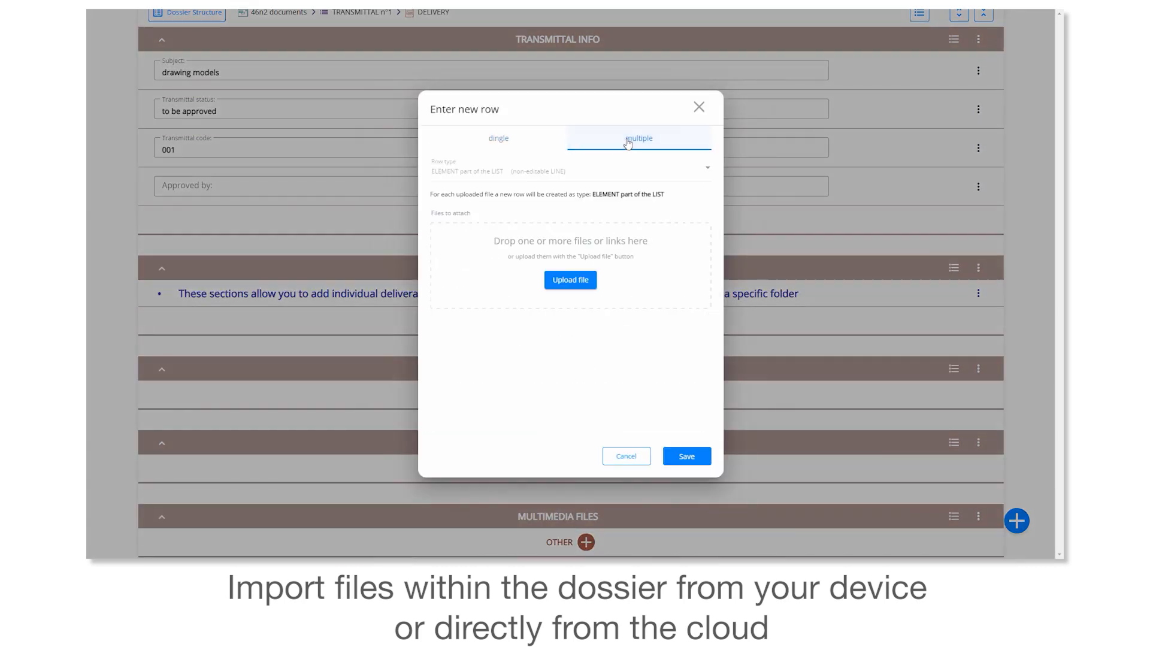
pyautogui.click(570, 280)
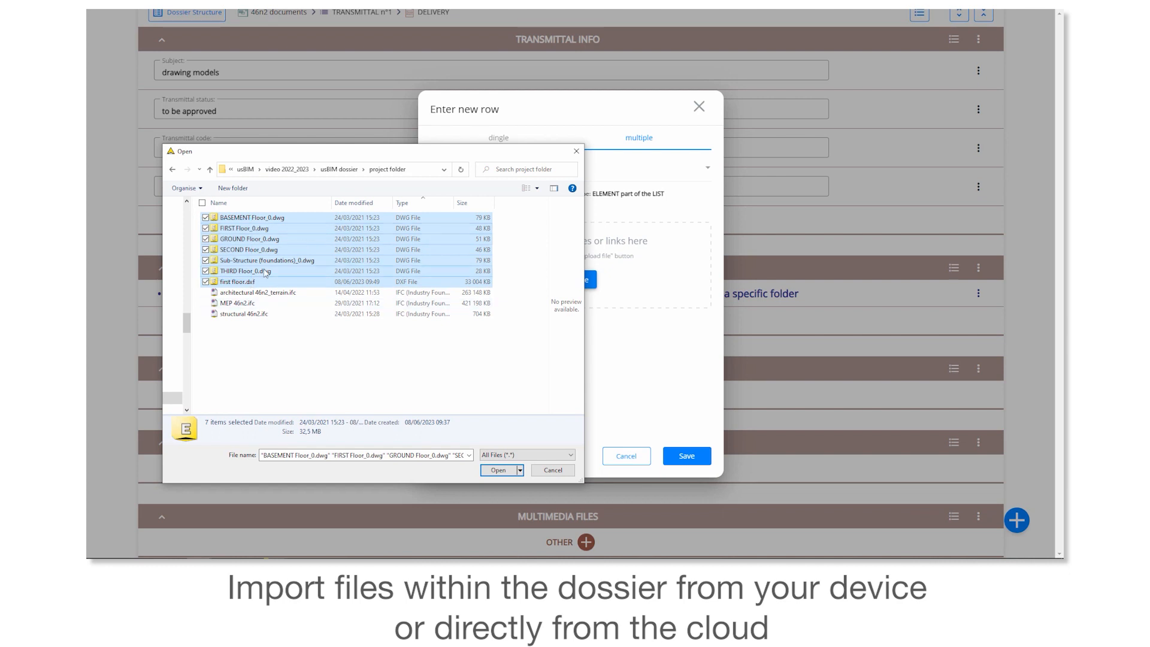
pyautogui.click(498, 469)
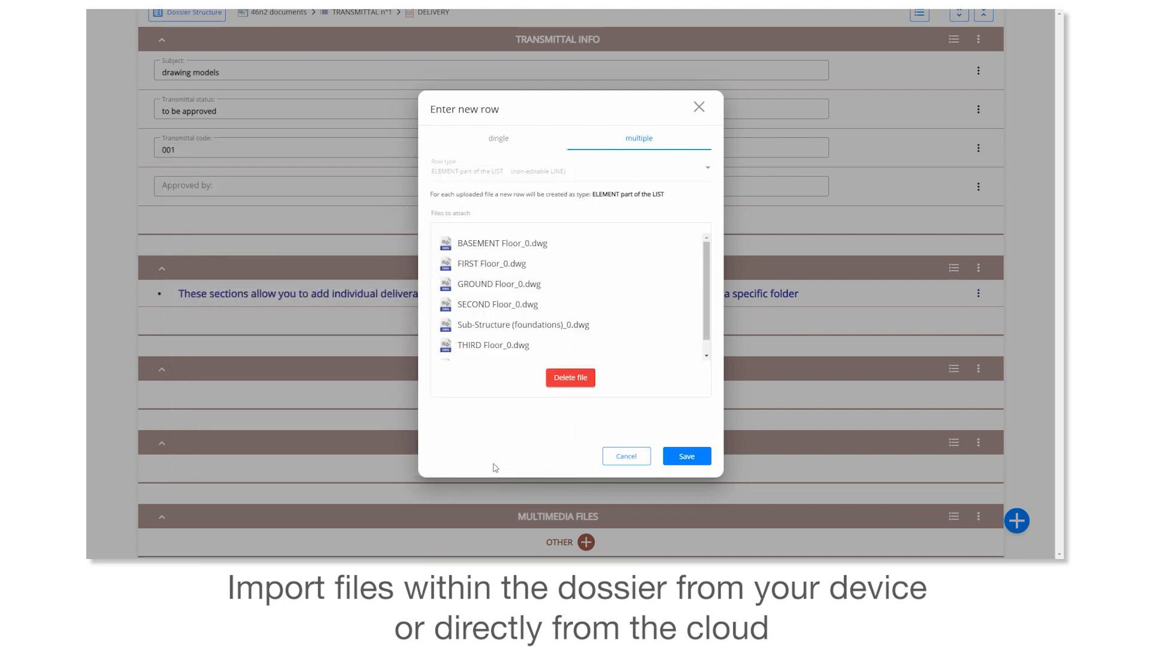
pyautogui.scroll(-3)
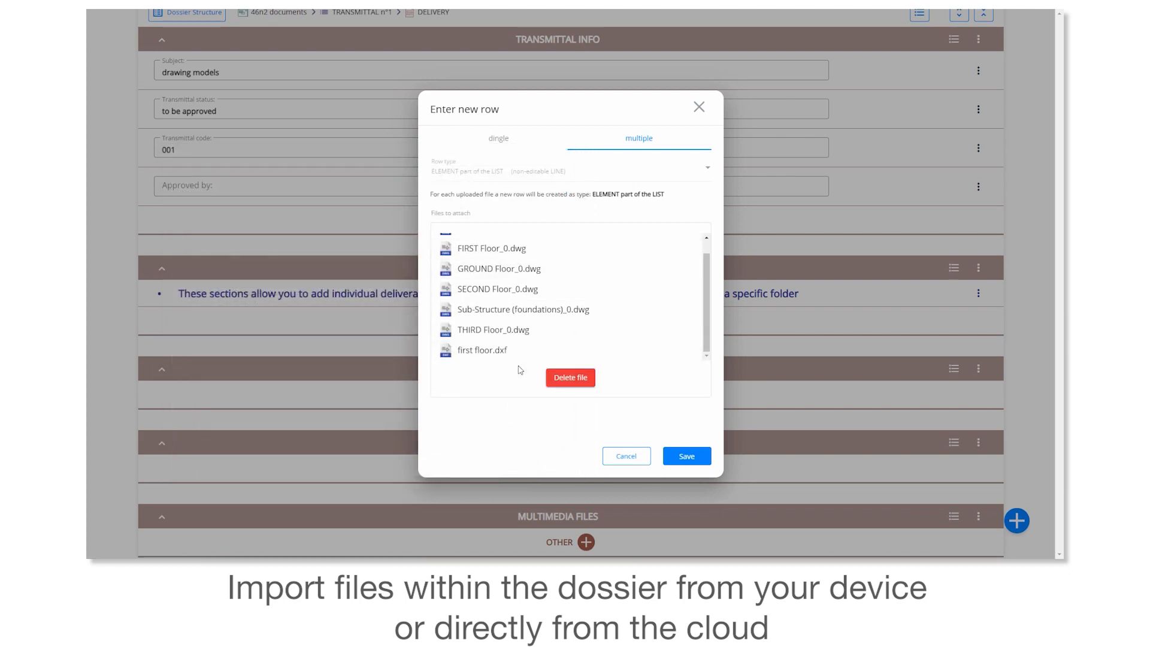
pyautogui.click(686, 455)
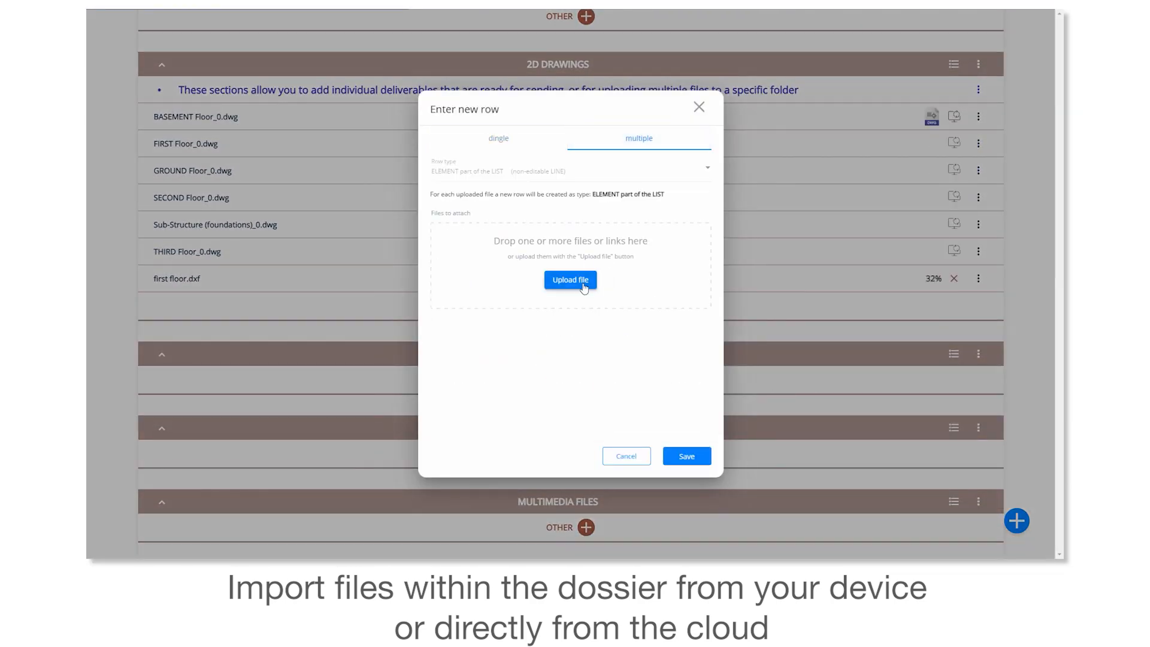
# Step: Upload the three IFC model files to the dossier
pyautogui.click(570, 280)
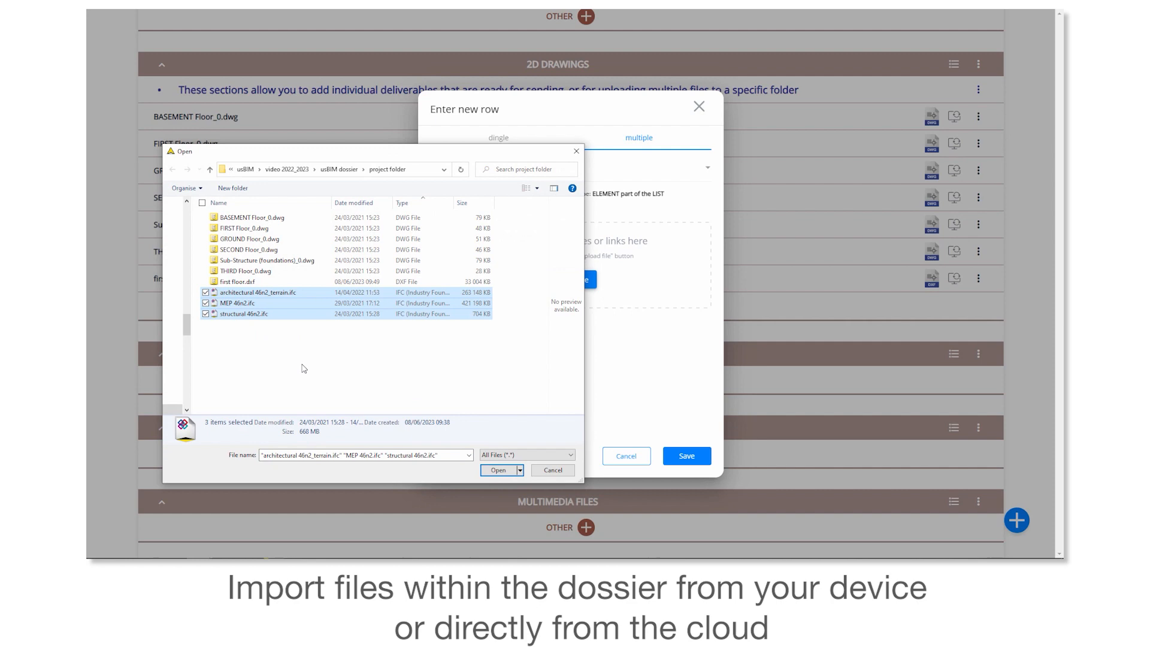
pyautogui.click(498, 469)
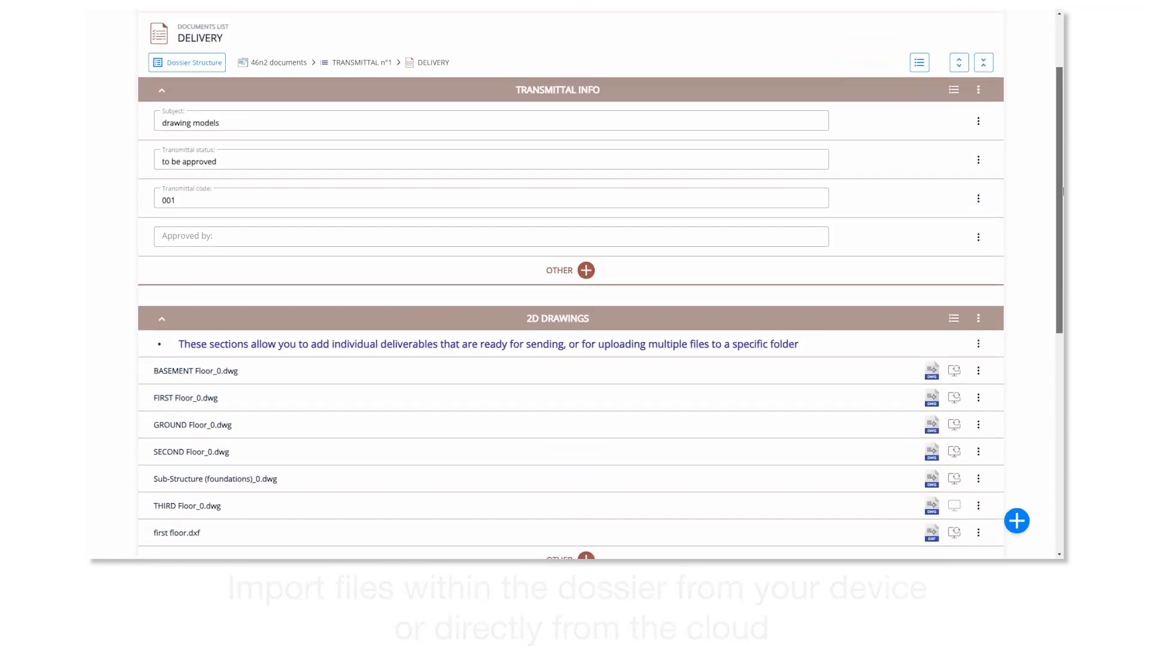
# Step: Configure a private share link expiring 14/06/2023 with download and upload rights
pyautogui.click(937, 51)
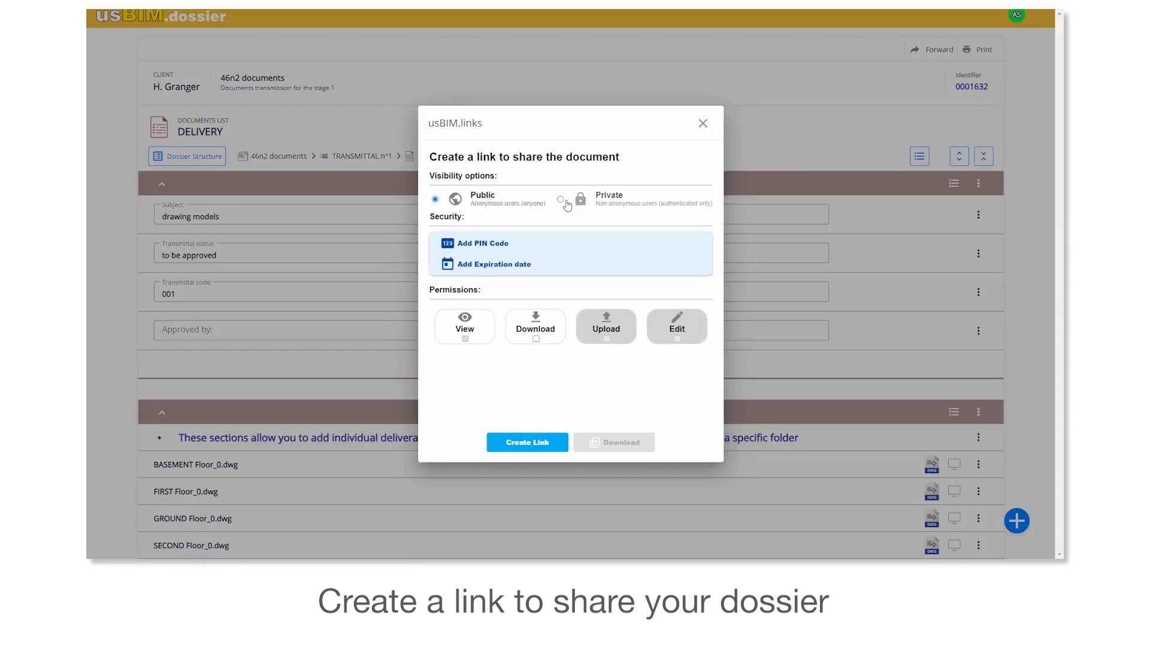
pyautogui.click(561, 199)
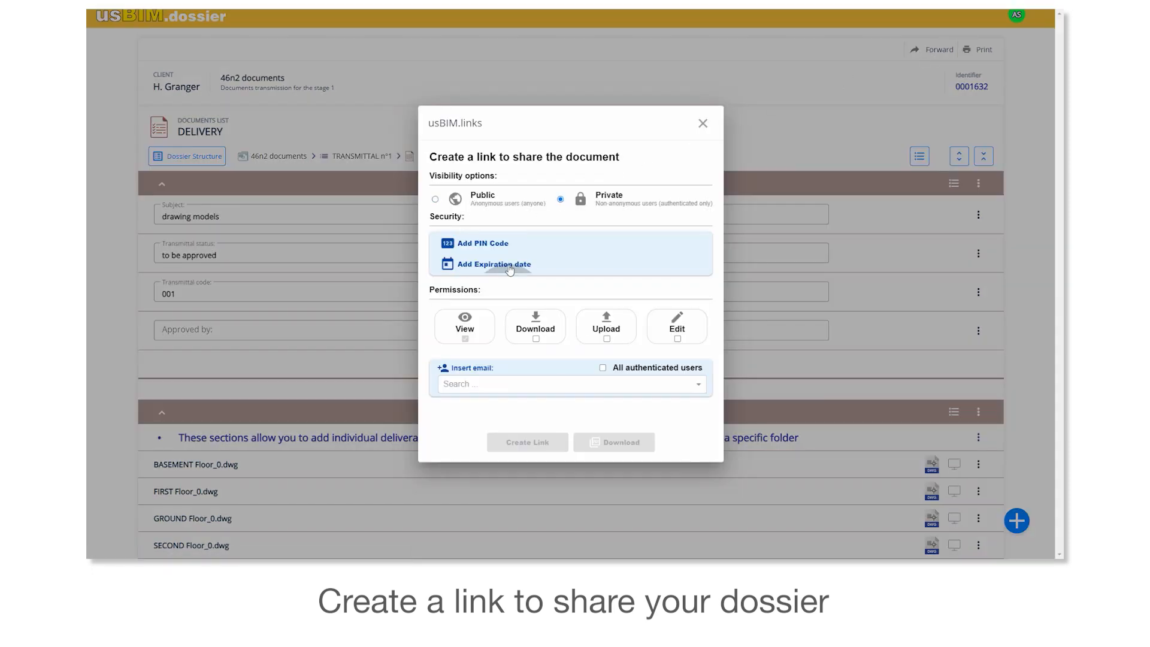
pyautogui.click(494, 264)
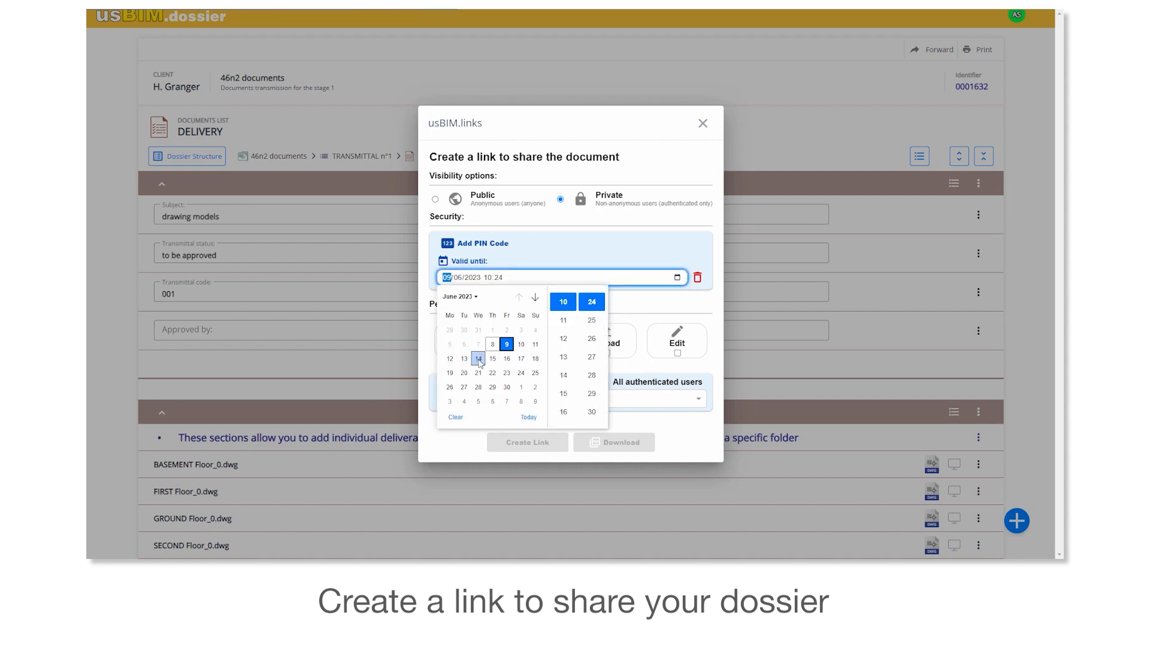
pyautogui.click(478, 360)
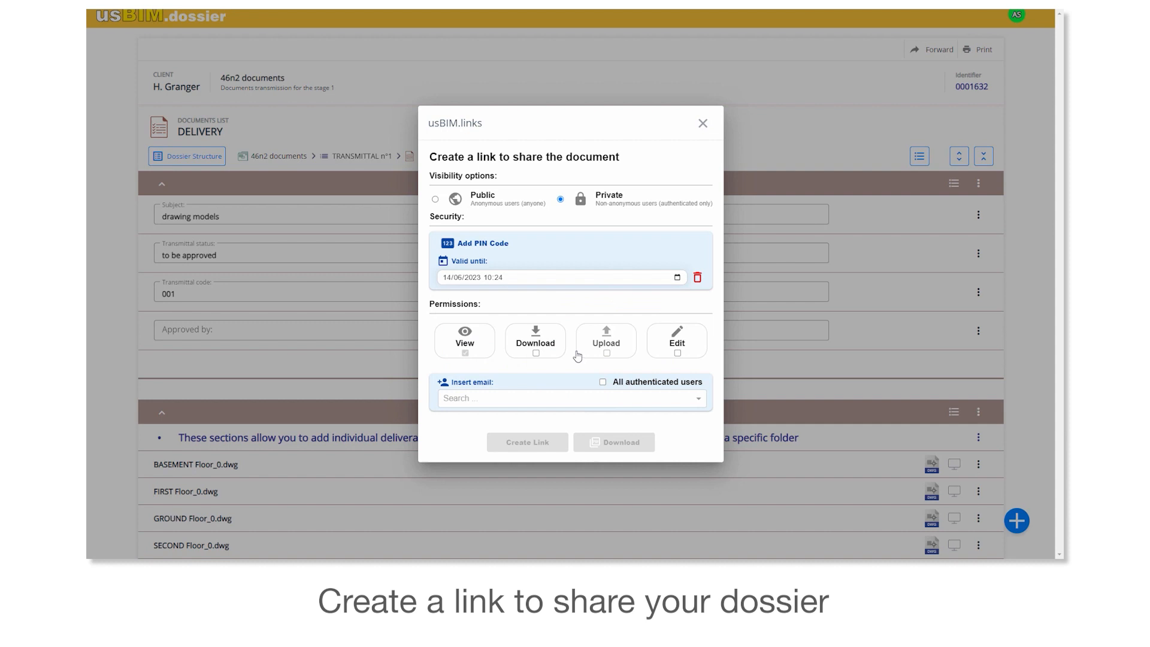
pyautogui.click(561, 399)
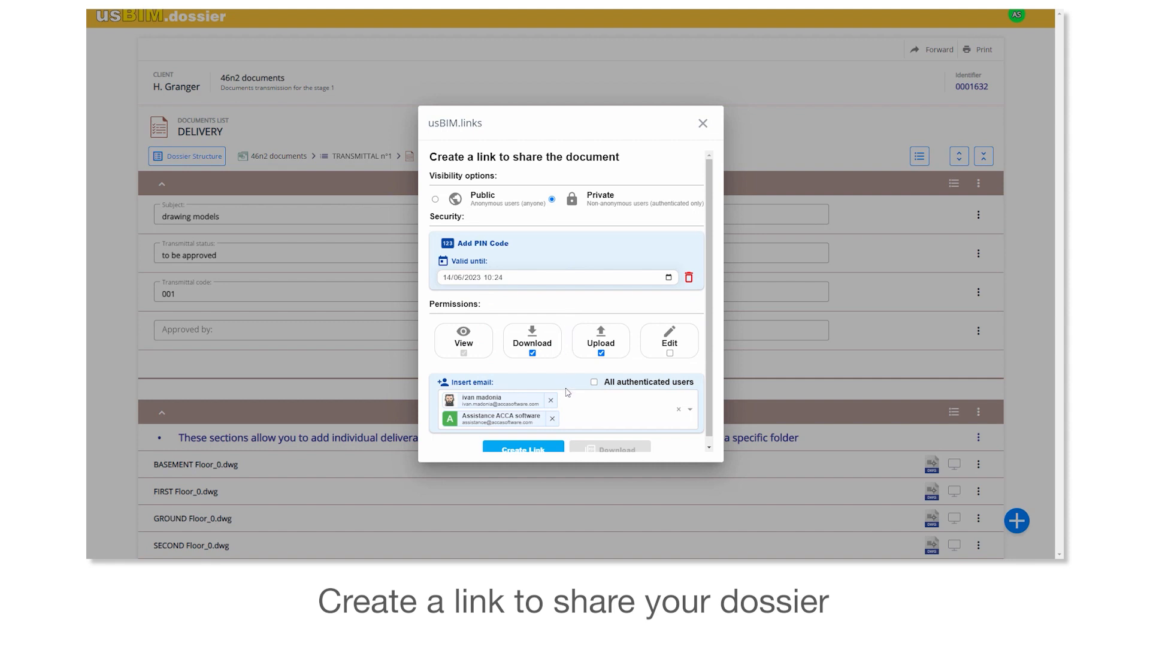
# Step: Generate the link, copy it and record it in the transmittal's link field
pyautogui.click(522, 448)
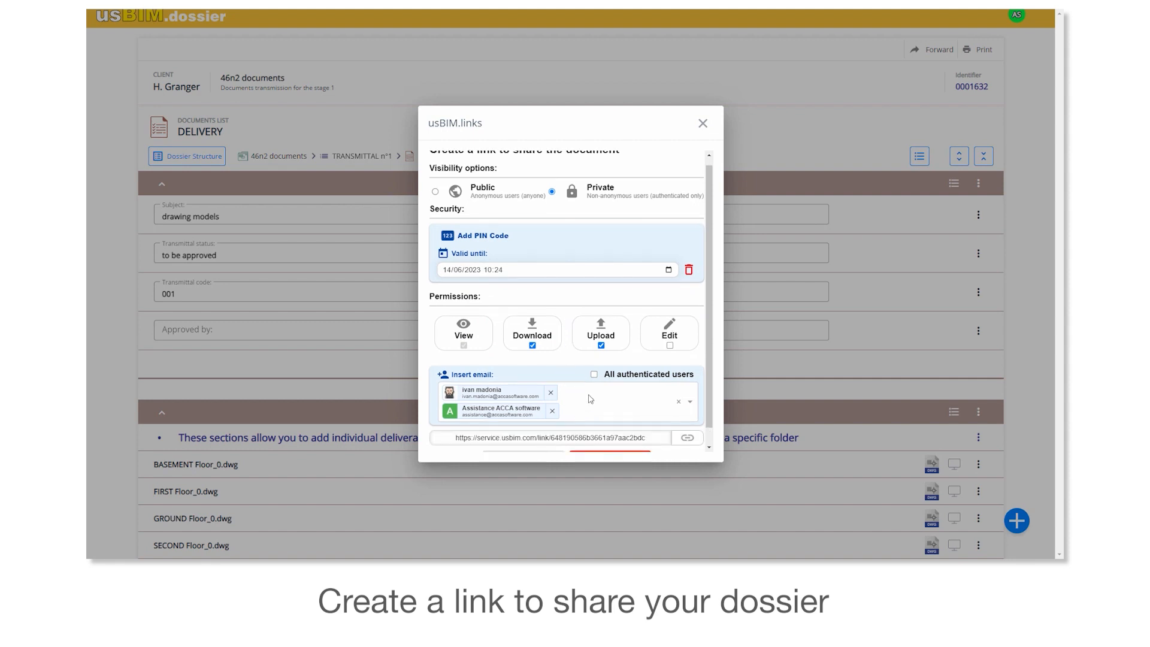
pyautogui.click(687, 420)
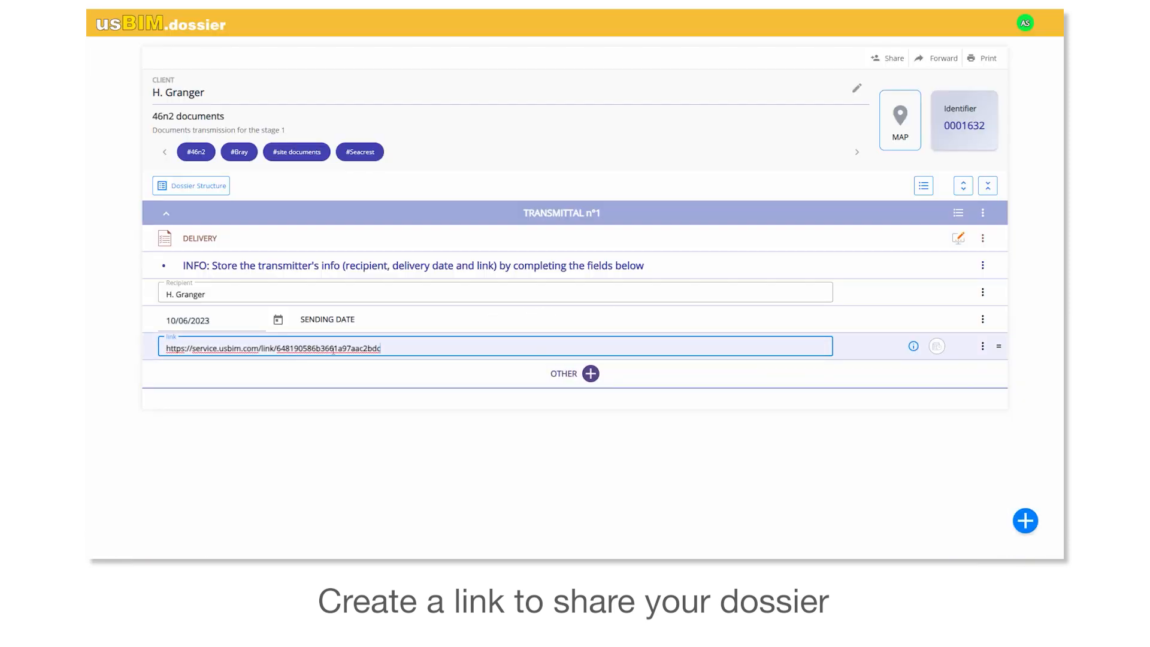
pyautogui.click(377, 453)
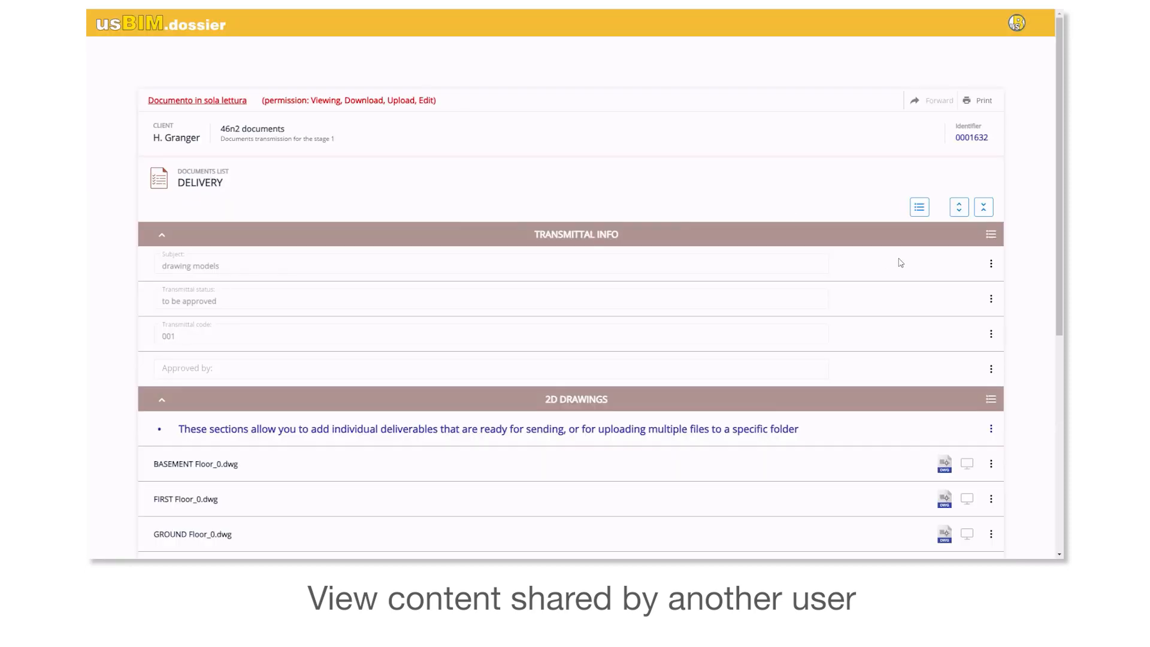
pyautogui.moveTo(366, 116)
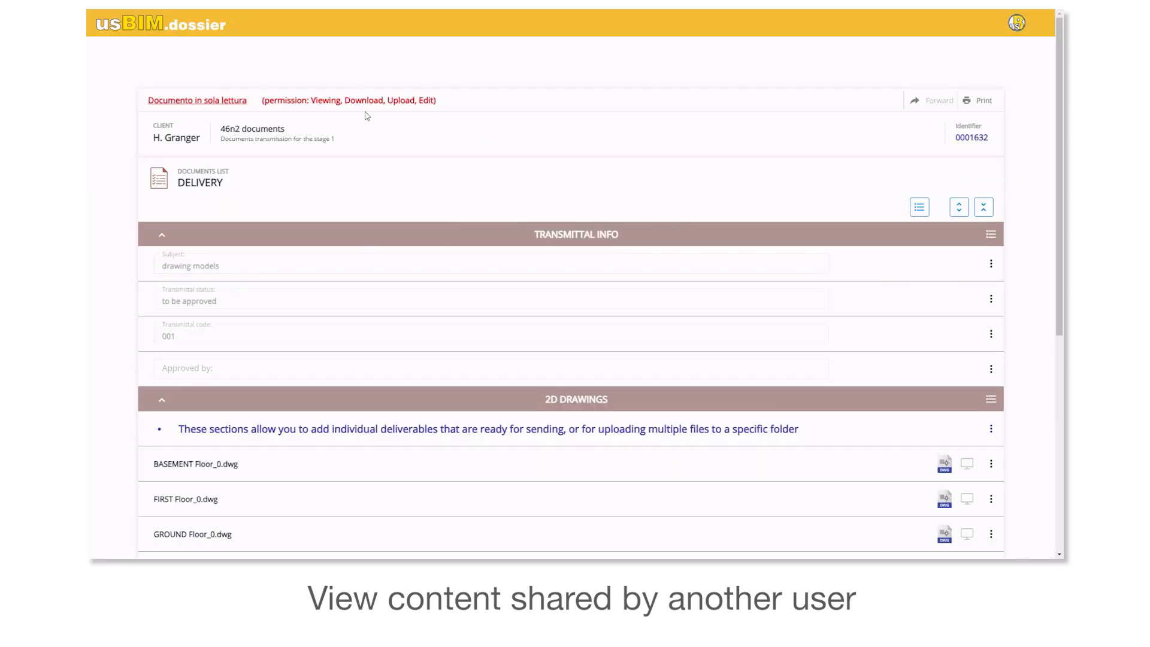
pyautogui.moveTo(433, 112)
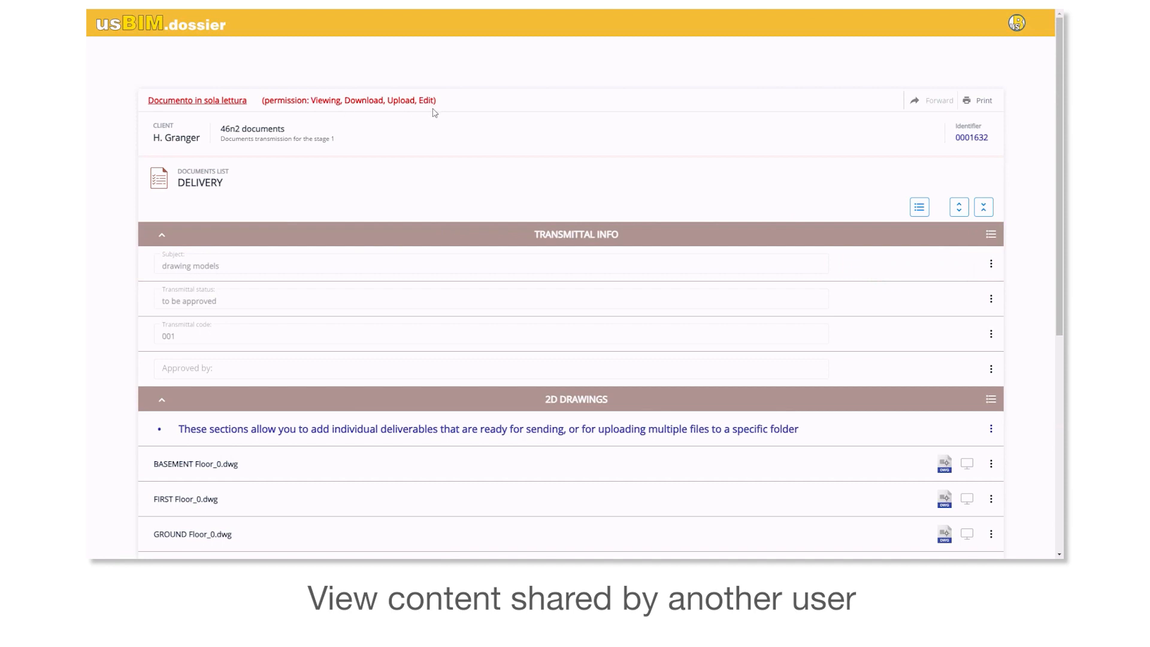
# Step: Scroll the shared dossier to the 2D Drawings and 3D Models sections
pyautogui.scroll(-3)
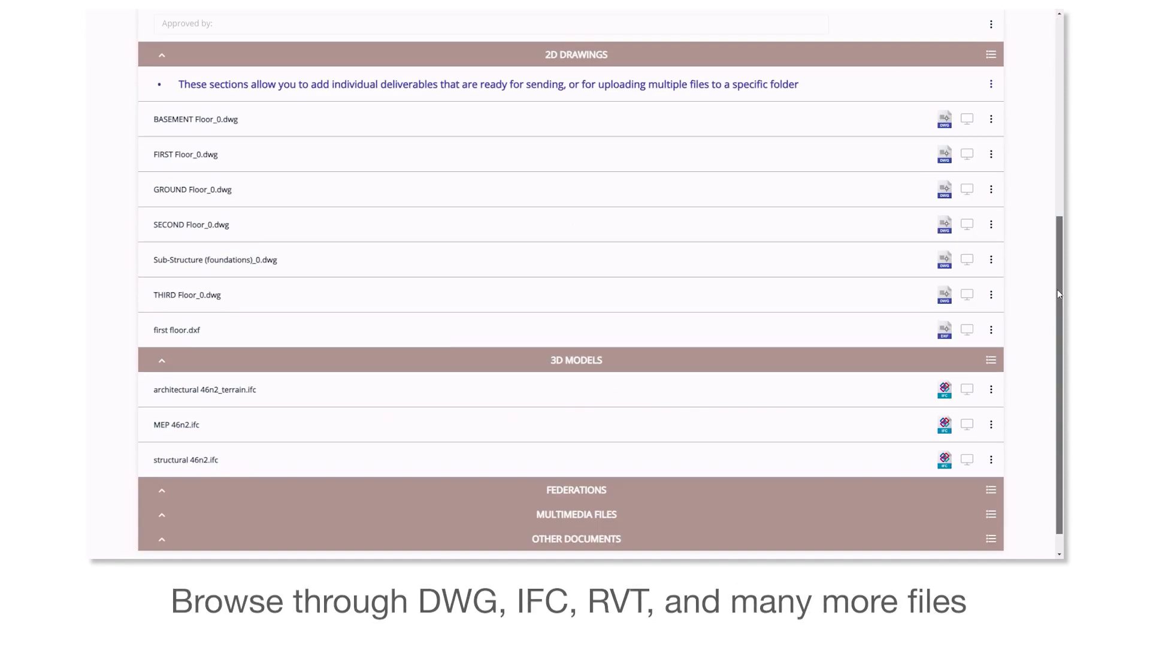